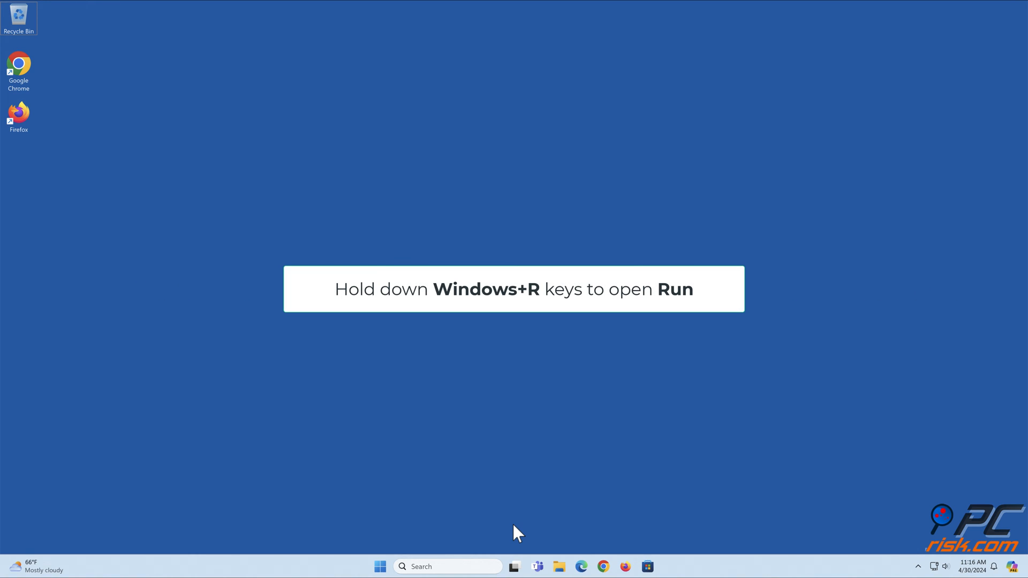
Step: Run firewall.cpl from the Run dialog to launch Windows Defender Firewall
key("Win+r")
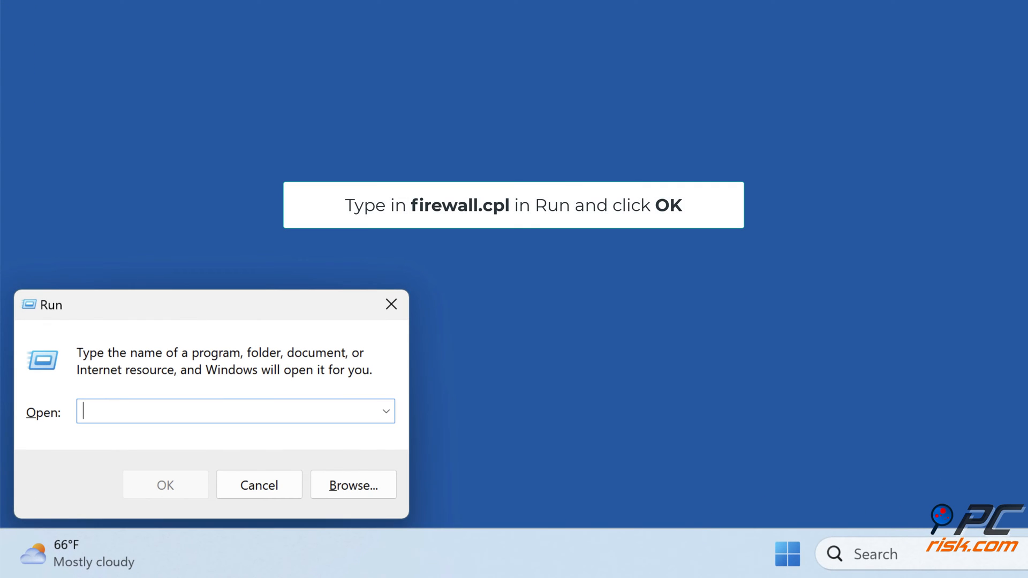
type("firewall.cpl")
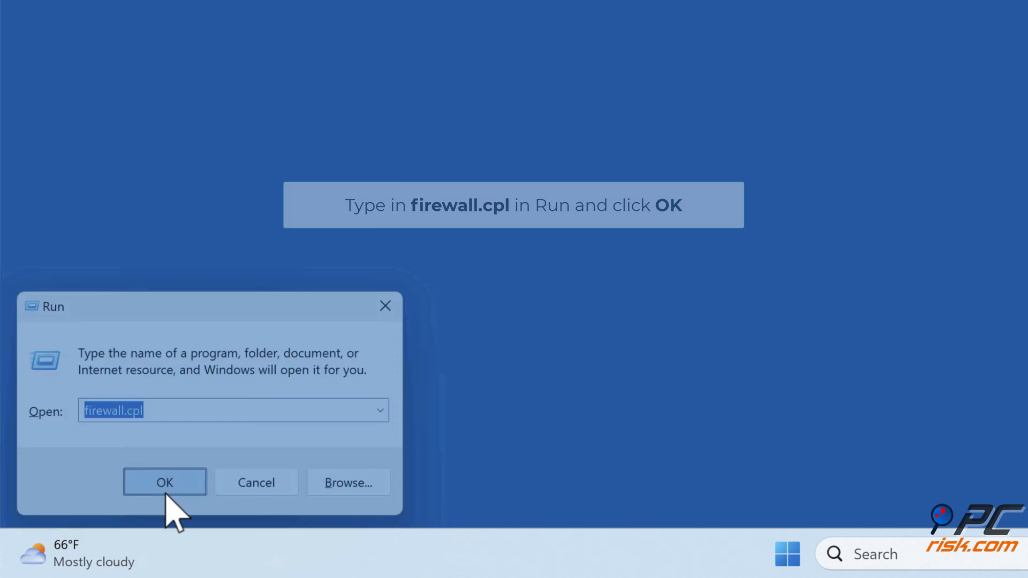
left_click(165, 483)
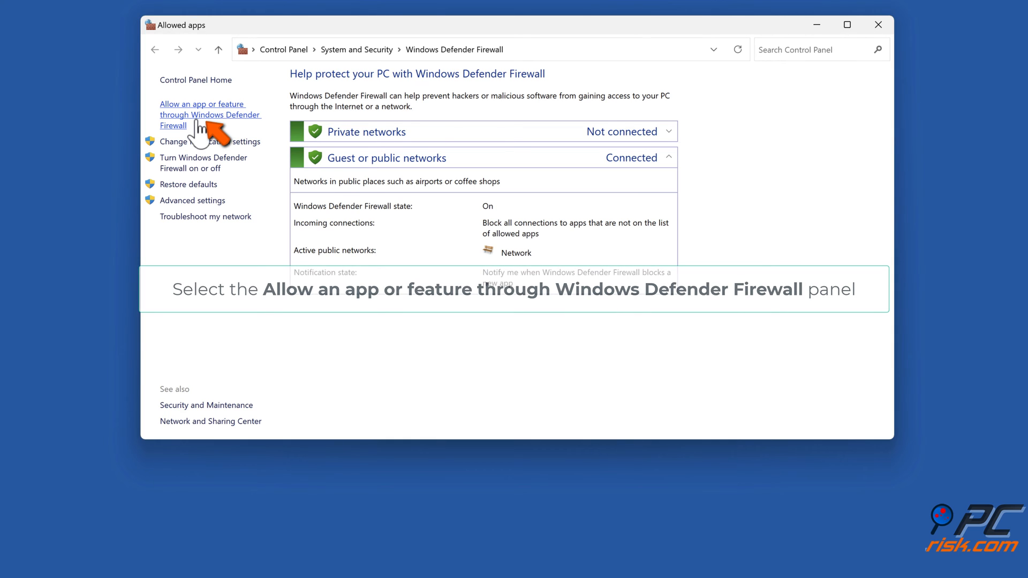
Step: Tick Google Chrome in the allowed apps list and save the firewall change
left_click(210, 114)
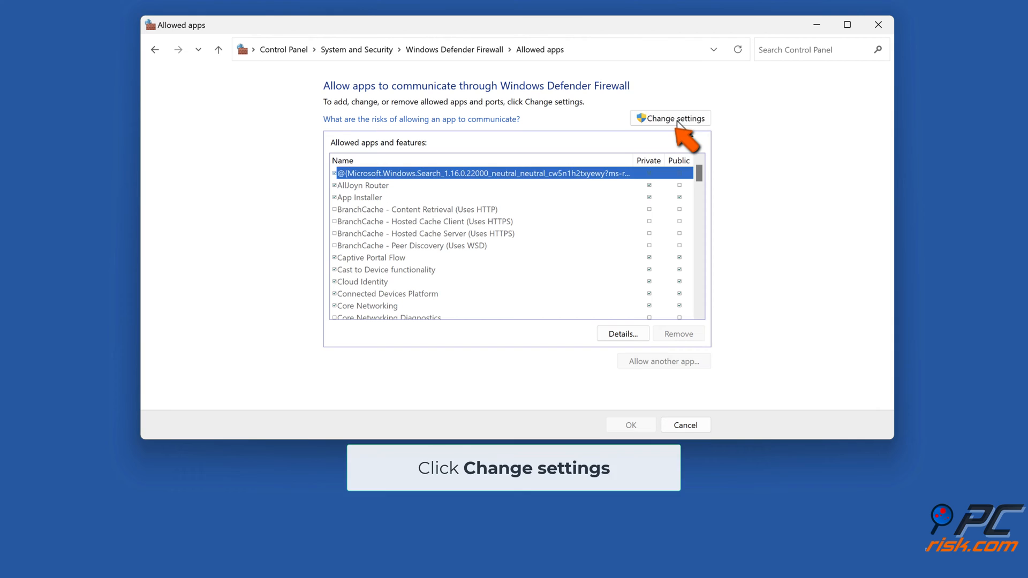
left_click(669, 118)
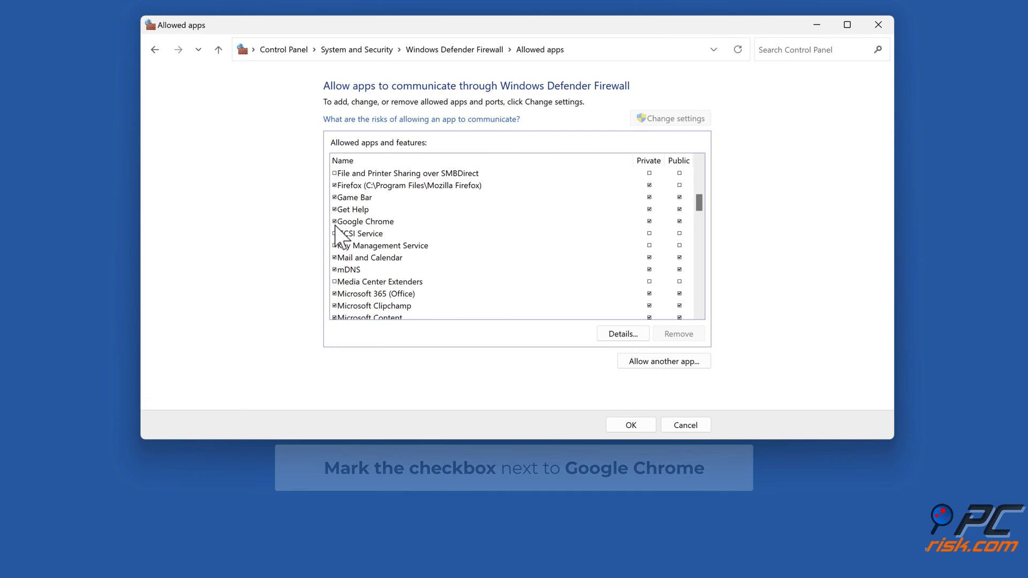
left_click(364, 220)
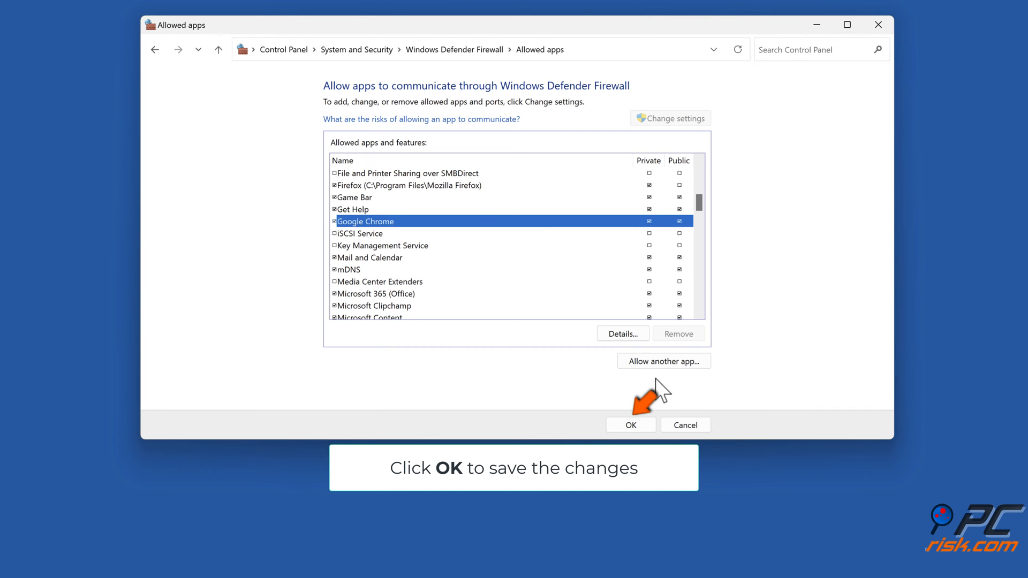
left_click(630, 425)
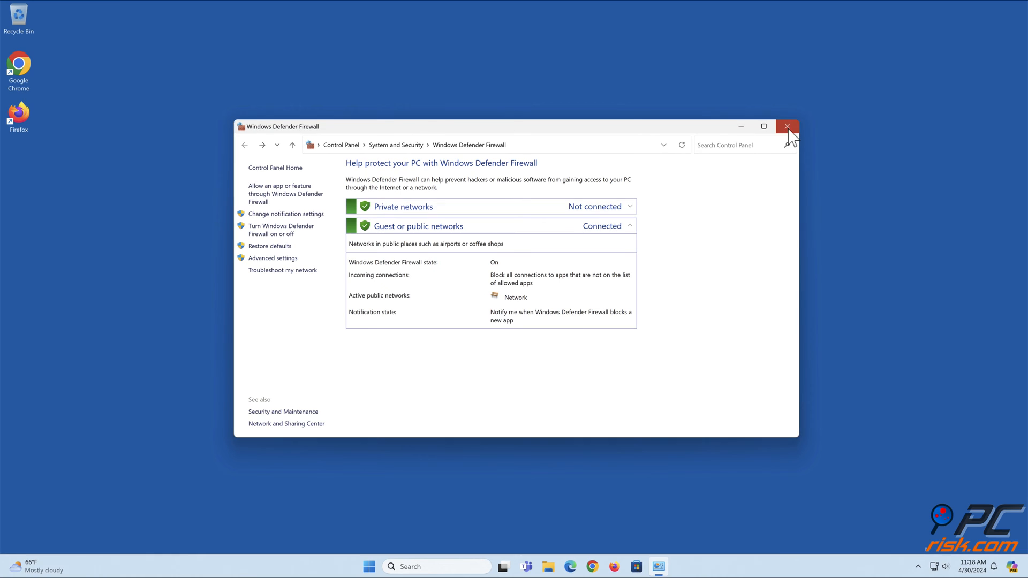
left_click(787, 126)
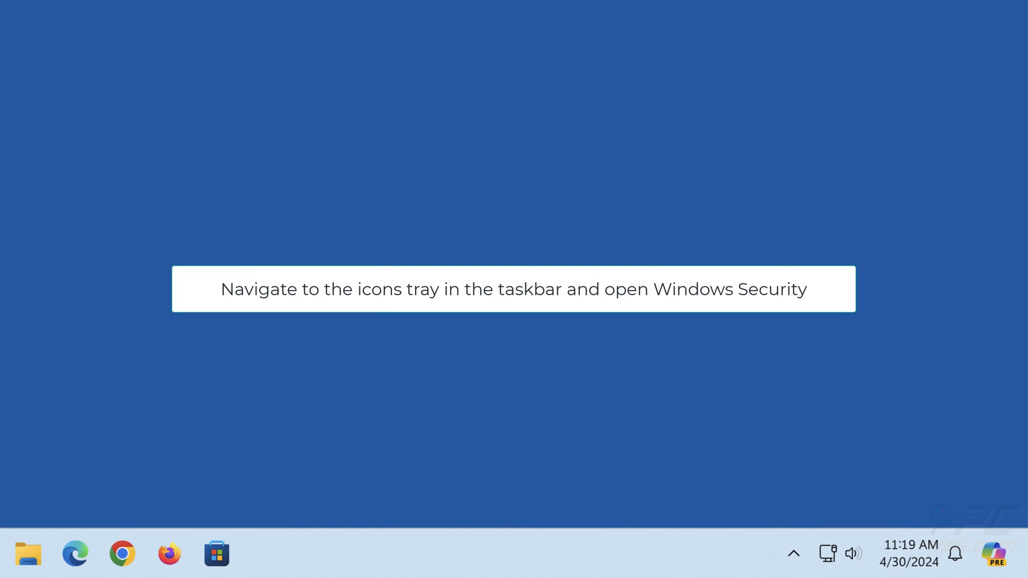
mouse_move(793, 553)
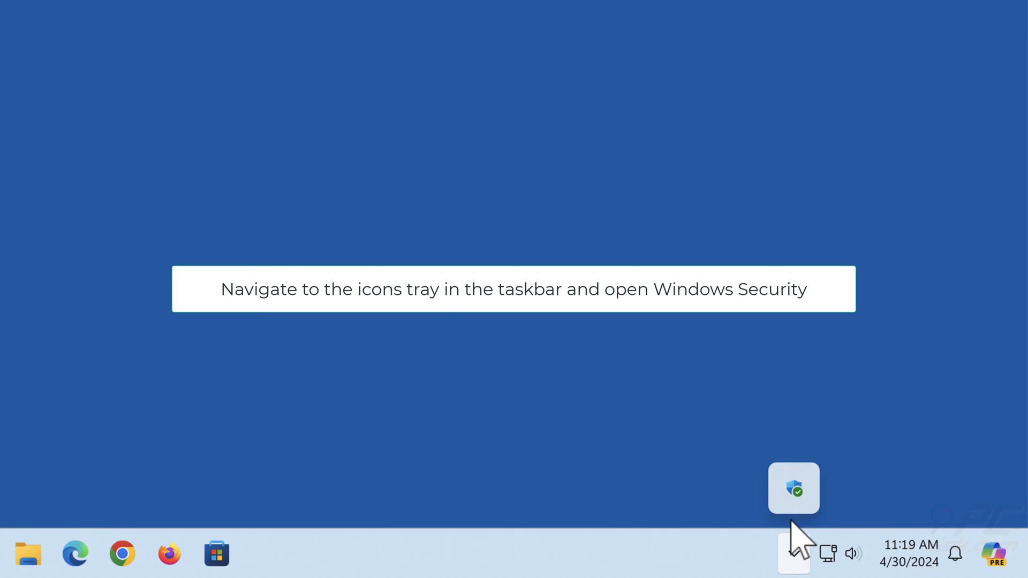
Step: Reach Virus & threat protection settings in Windows Security from the system tray
left_click(793, 488)
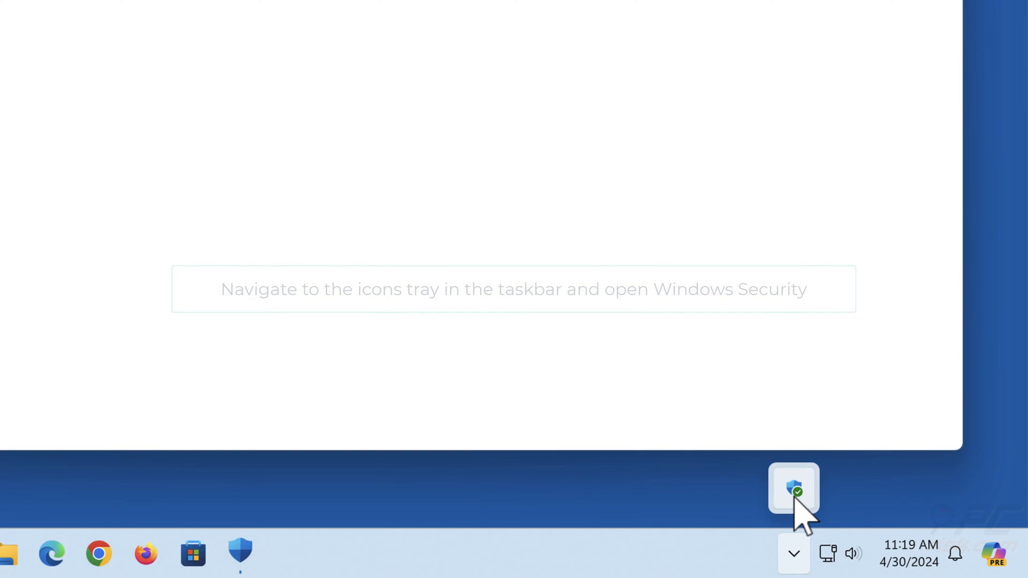
left_click(793, 489)
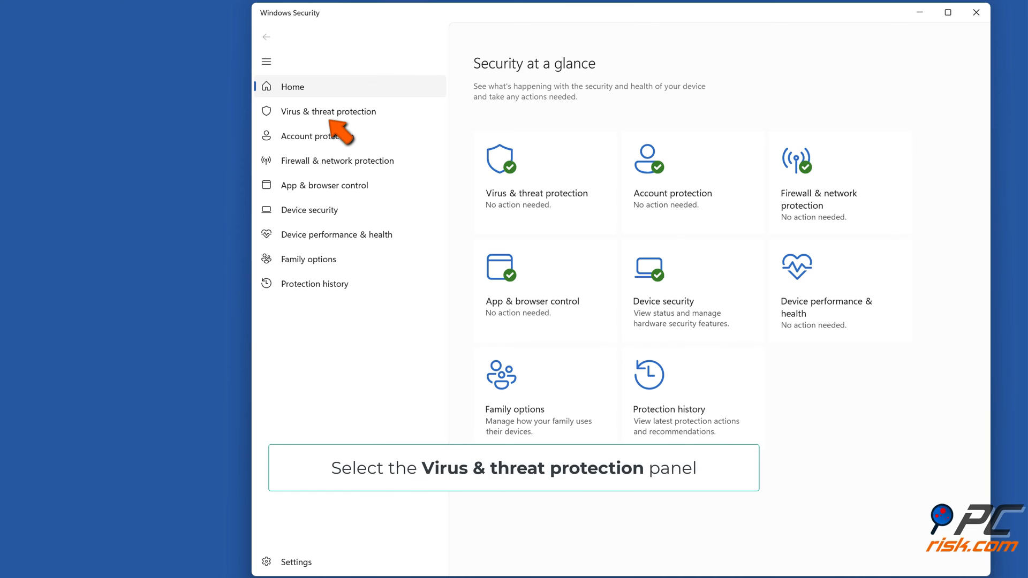
mouse_move(479, 266)
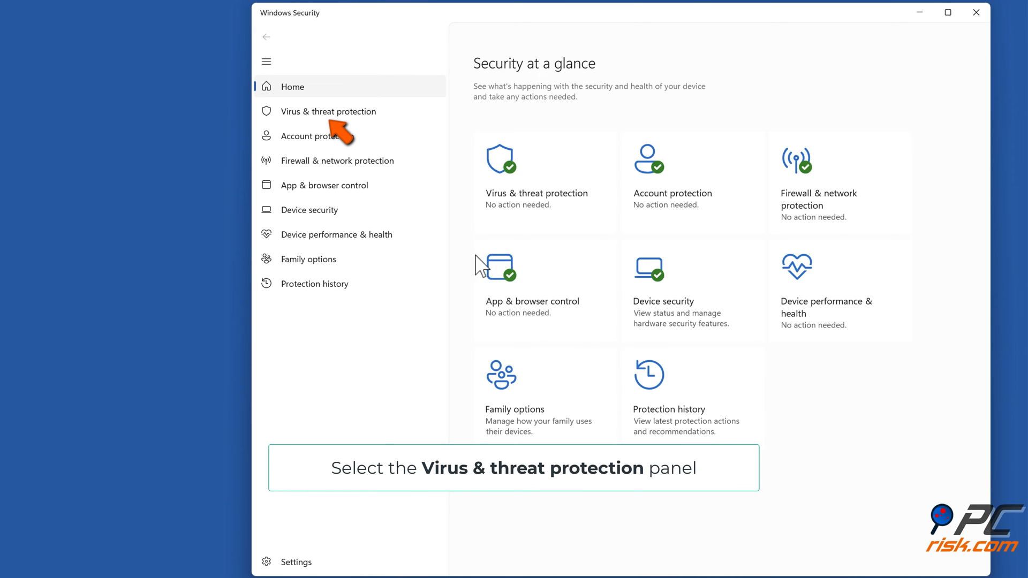
left_click(328, 110)
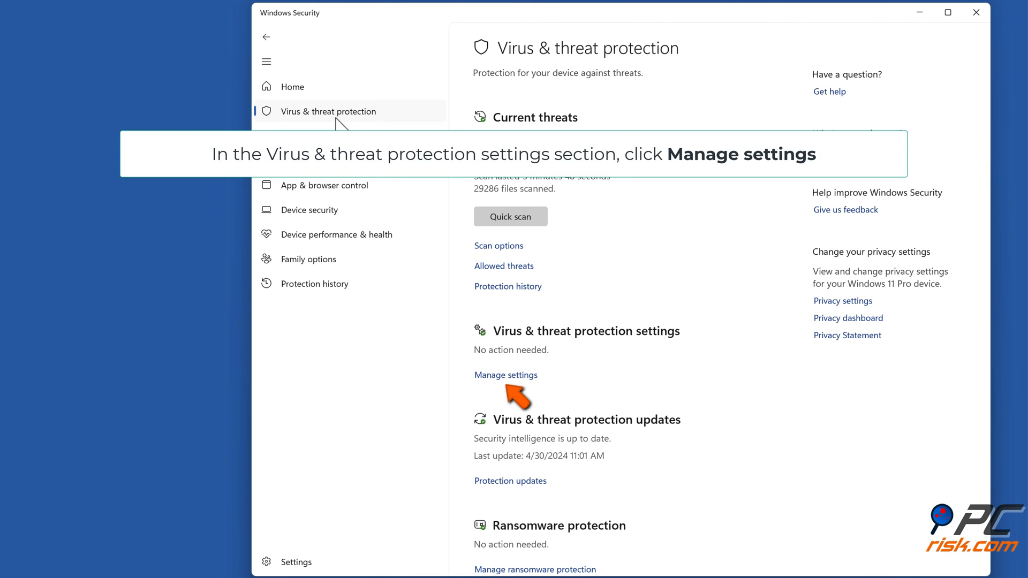
mouse_move(491, 291)
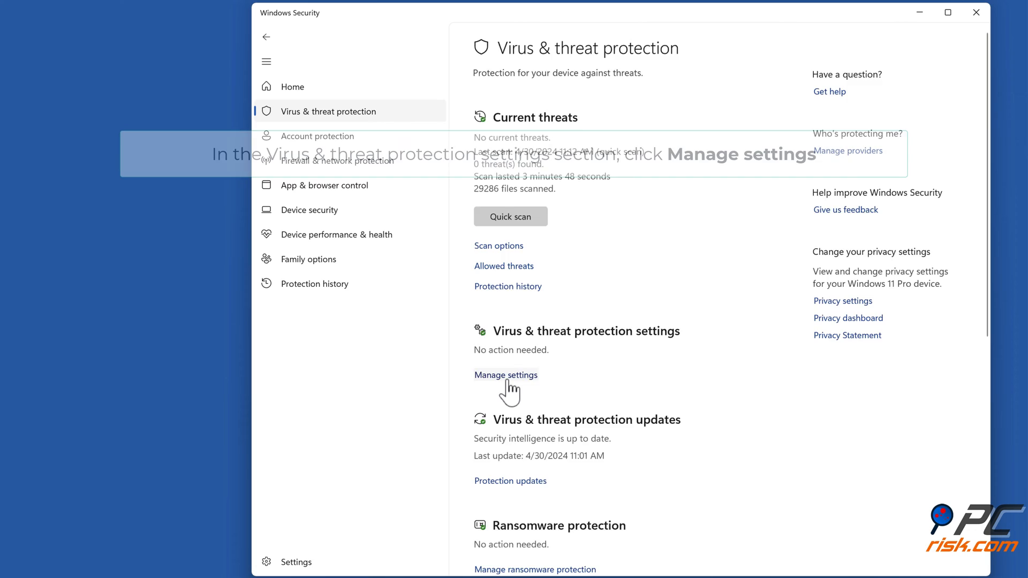
left_click(505, 375)
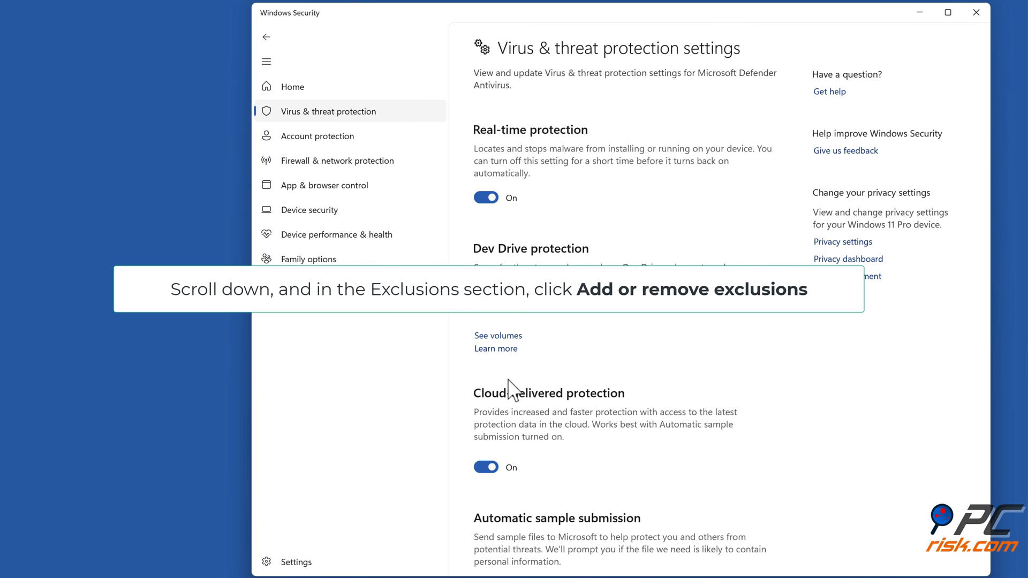
scroll("down", 3)
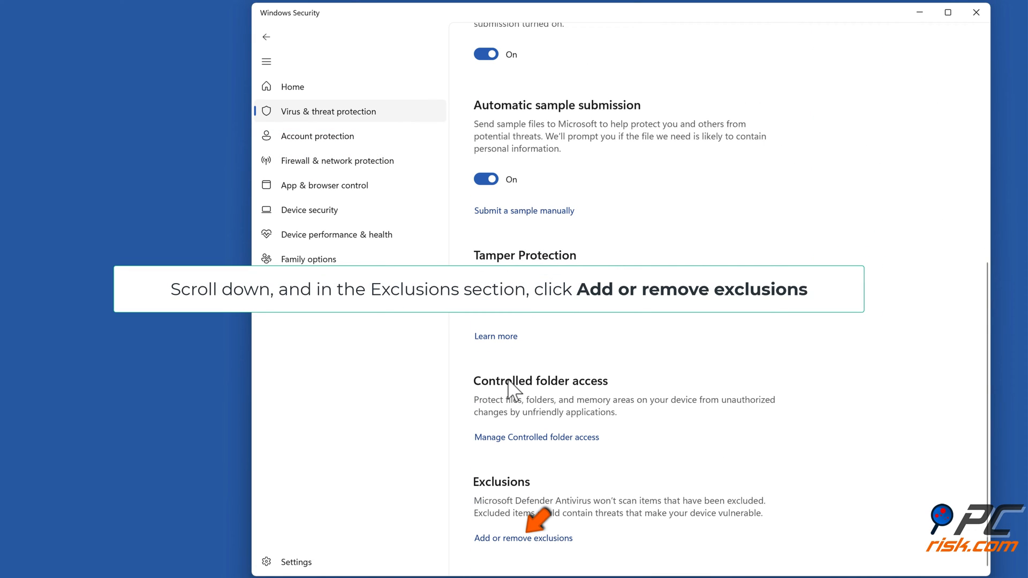
mouse_move(531, 544)
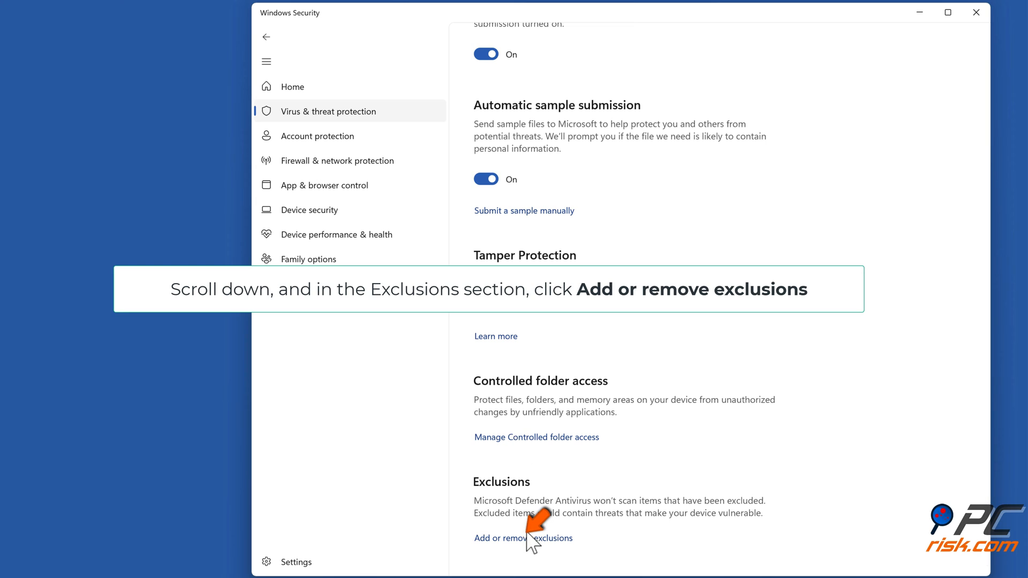
Step: Start adding a folder exclusion from the Defender Exclusions page
left_click(523, 538)
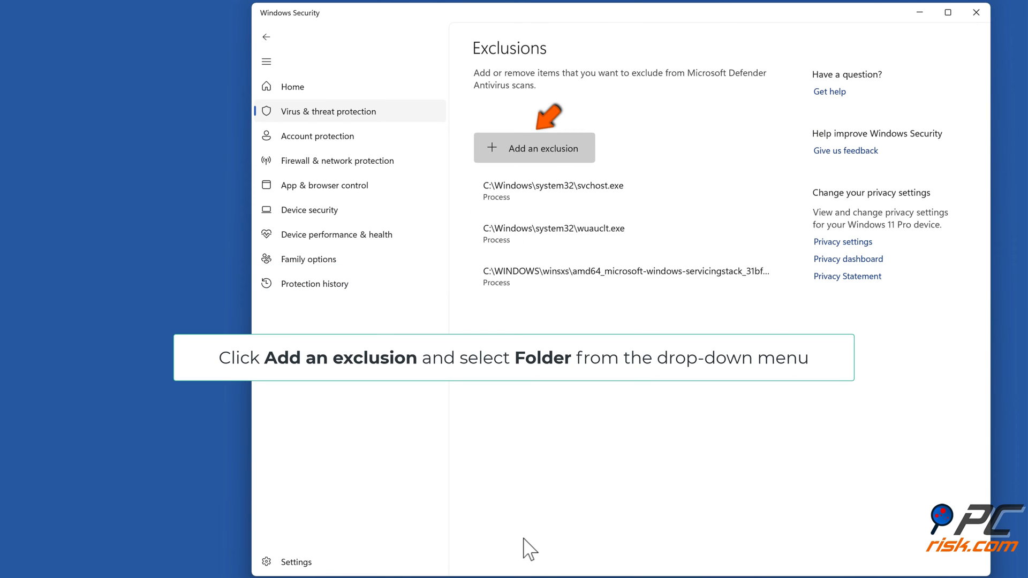
mouse_move(537, 166)
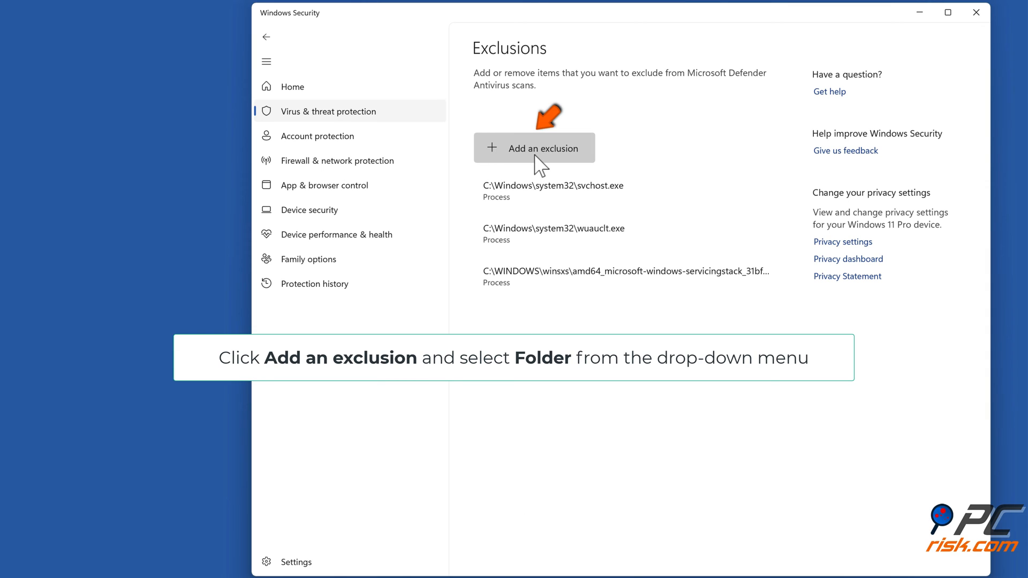
left_click(533, 148)
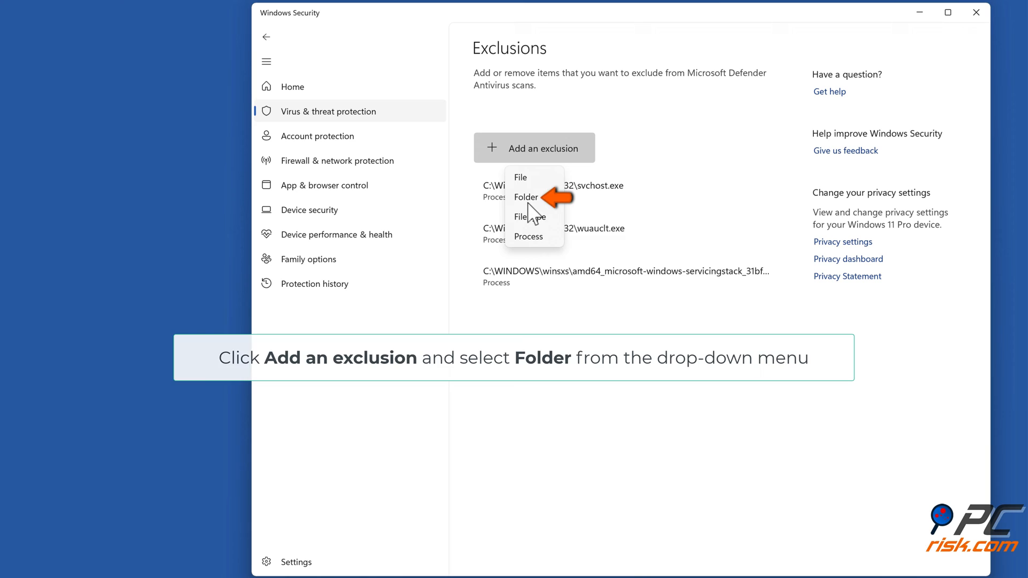
left_click(526, 197)
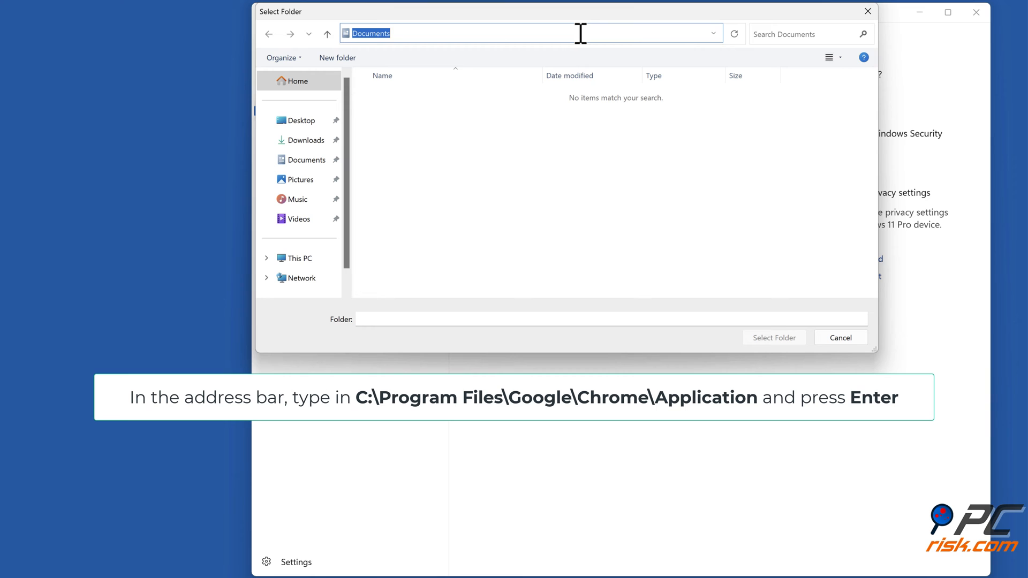
Step: Exclude C:\Program Files\Google\Chrome\Application from Defender scans and close Windows Security
type("c:\\program files\\google\\chrome")
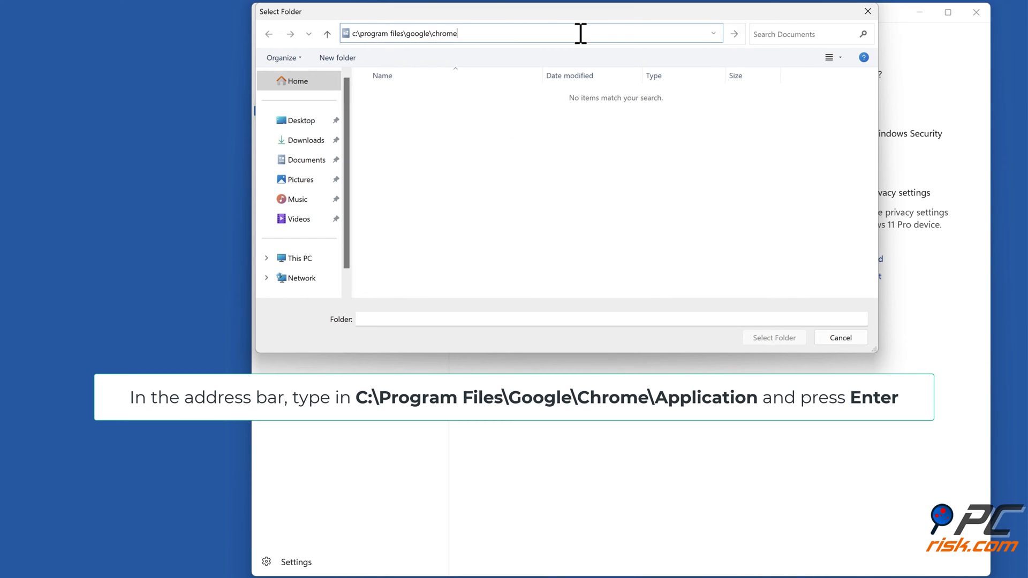
type("\\application")
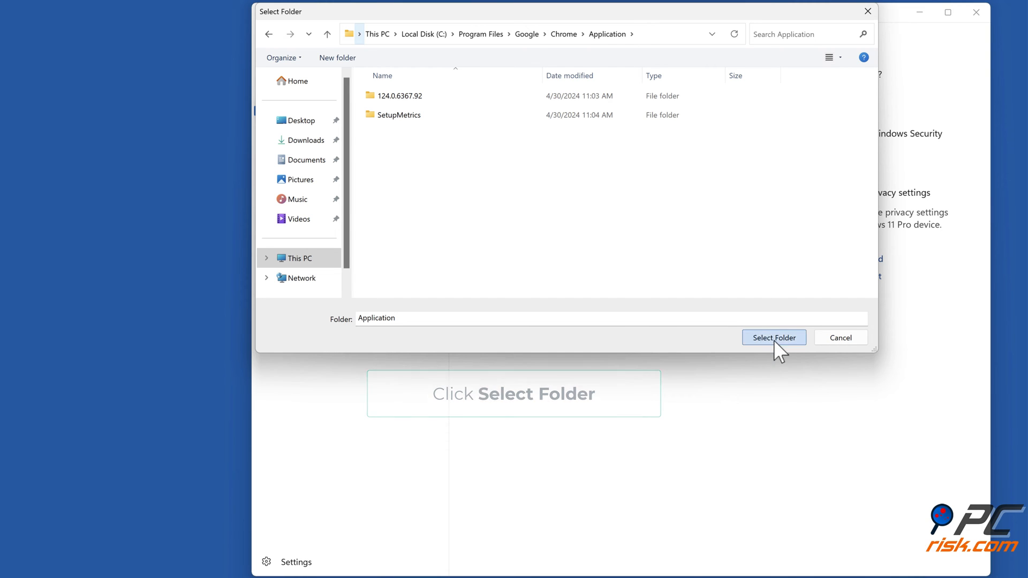
left_click(773, 338)
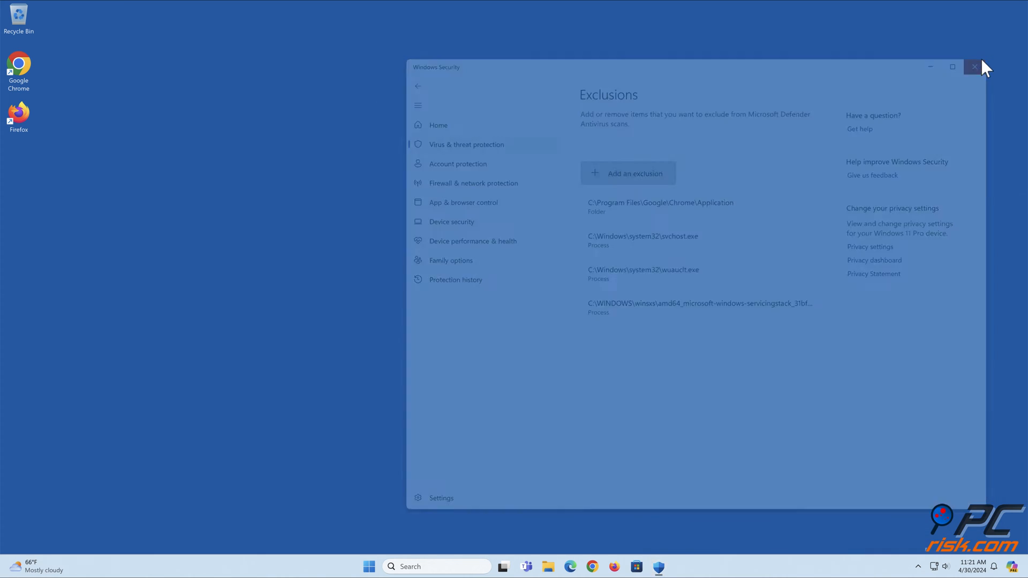
left_click(974, 66)
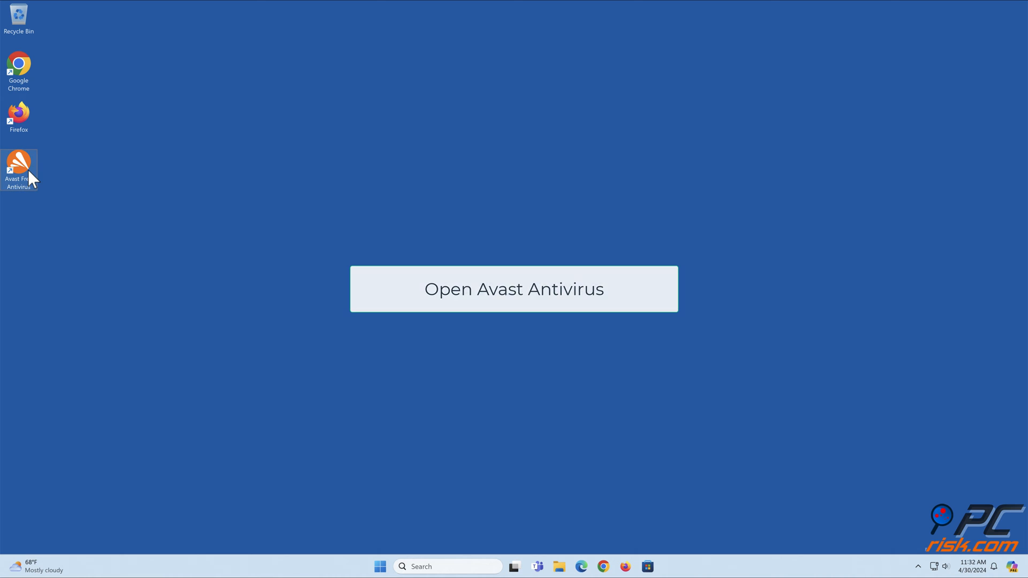
Step: Start adding a new exception under Avast Settings > General > Exceptions
left_click(513, 289)
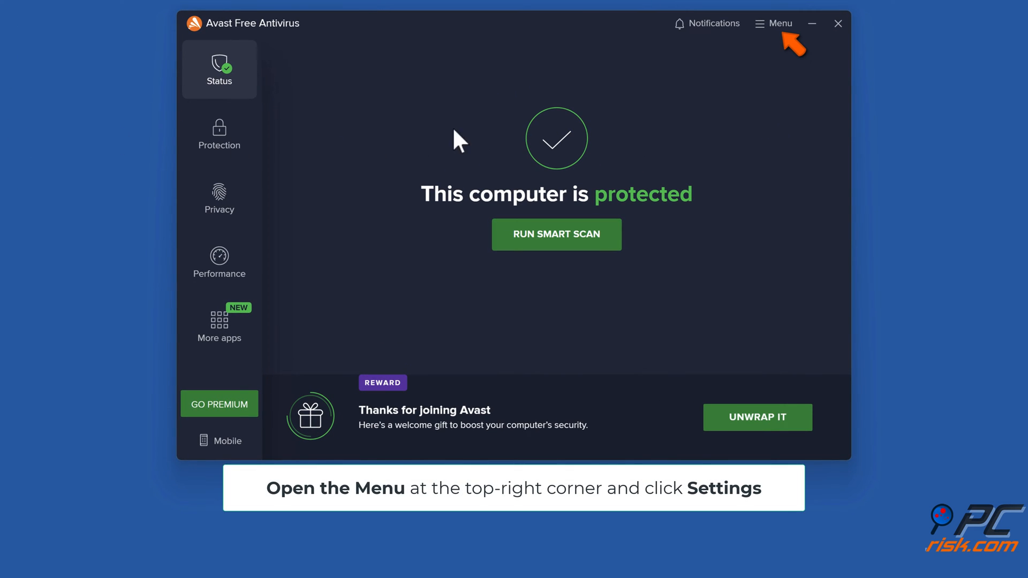
left_click(774, 24)
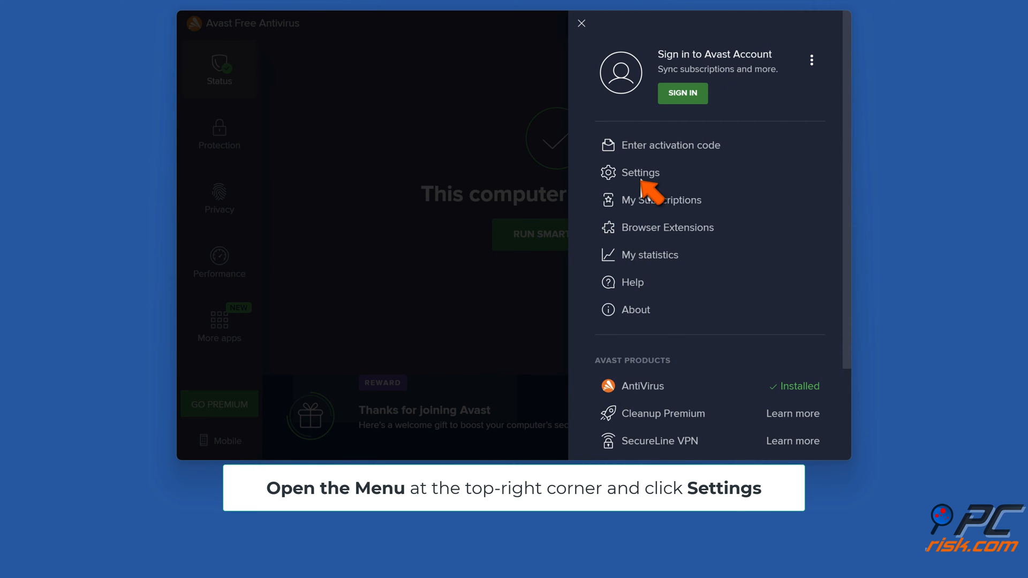
left_click(639, 172)
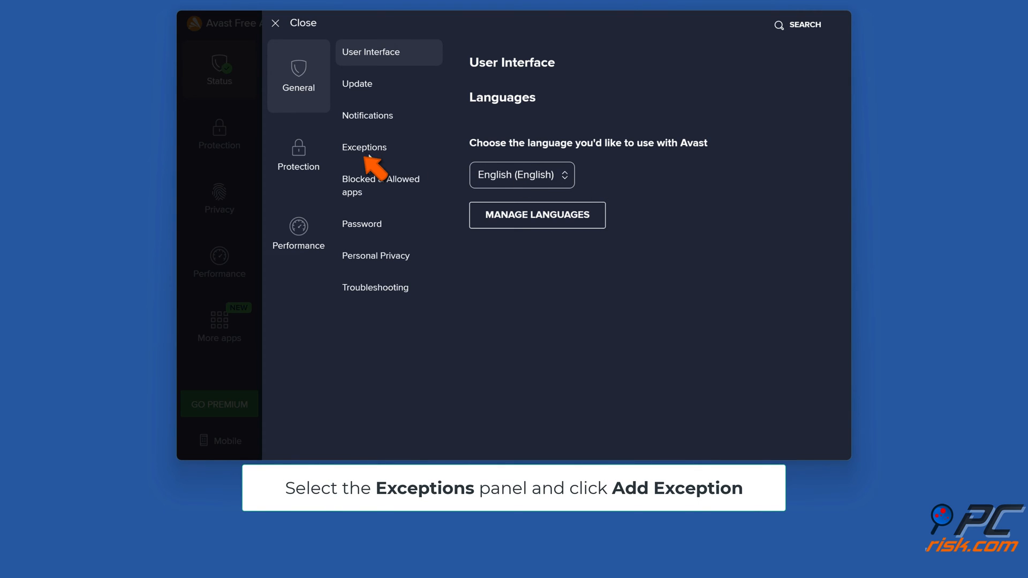
left_click(364, 147)
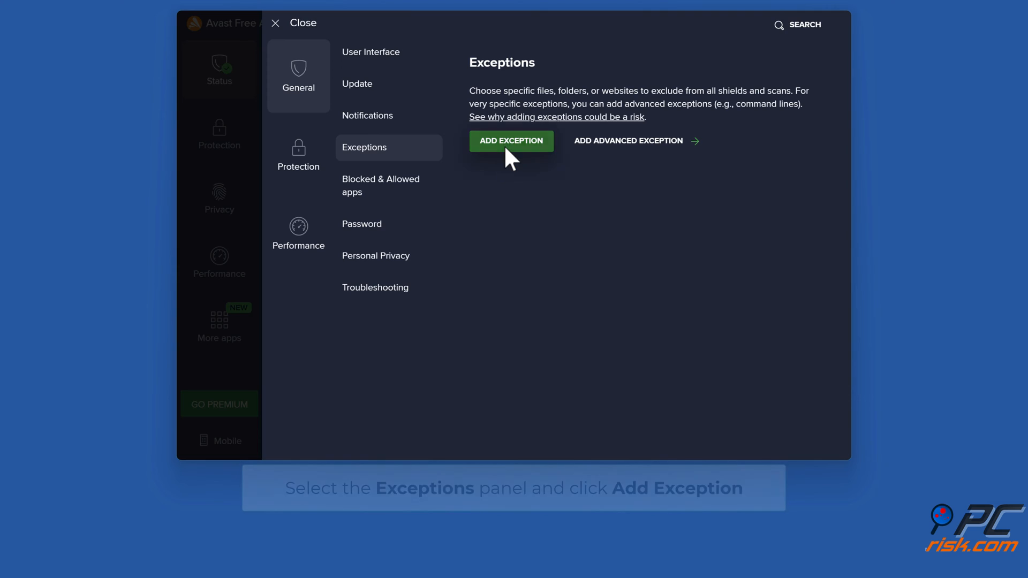
left_click(510, 140)
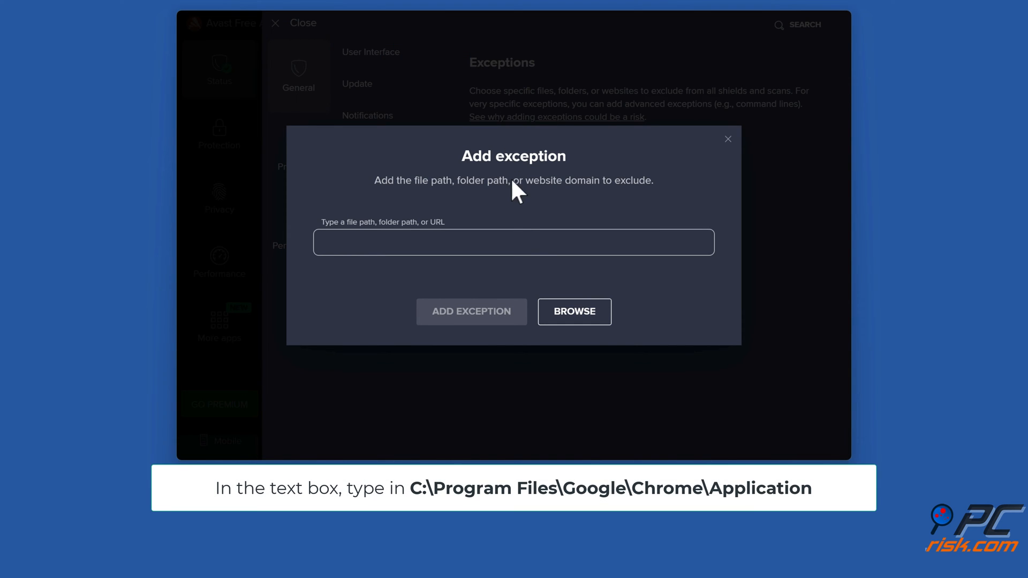
left_click(513, 242)
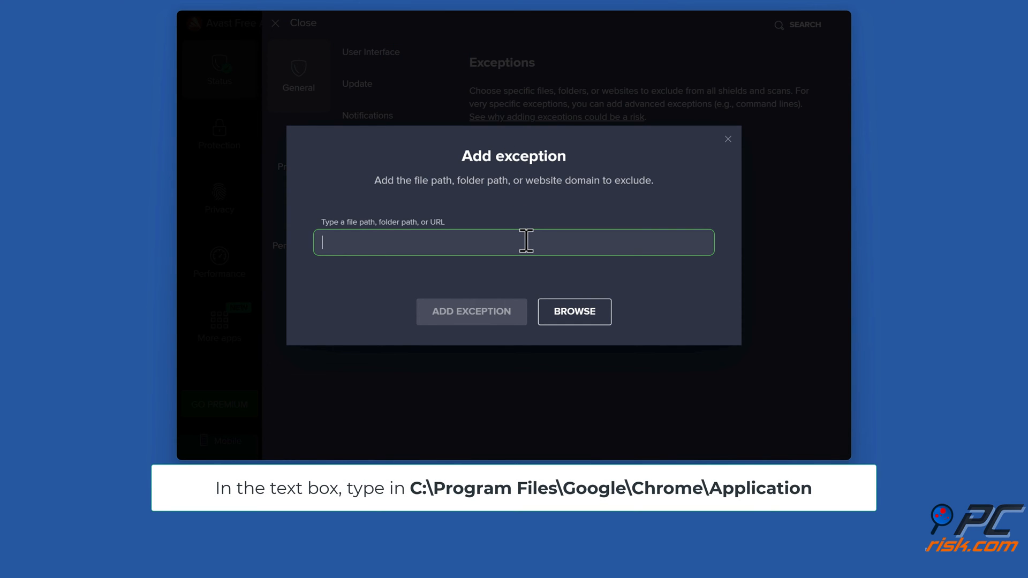
Step: Add C:\Program Files\Google\Chrome\Application as an Avast exception and close Avast
type("c:\\program files\\goog")
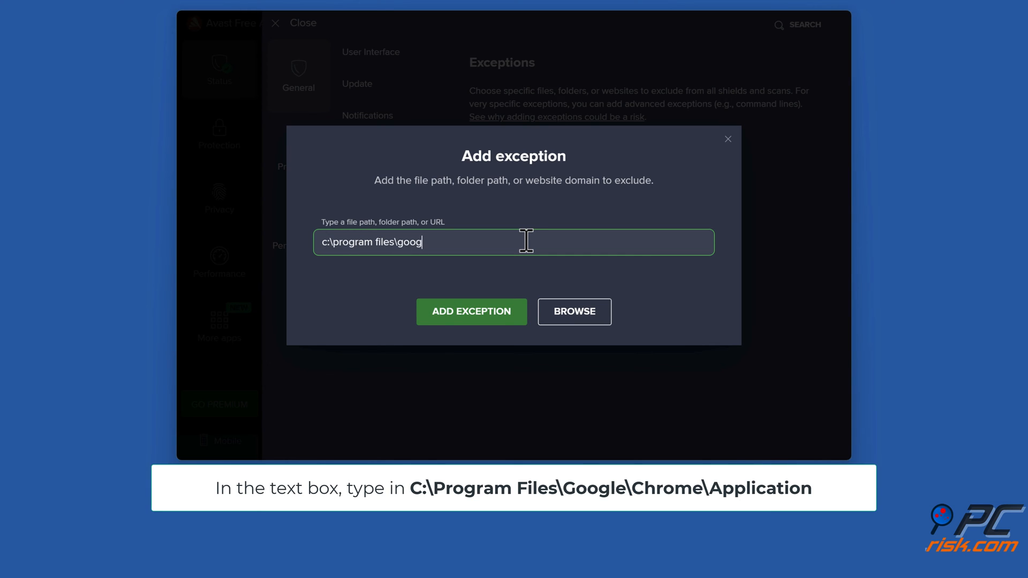
type("le\\chrome")
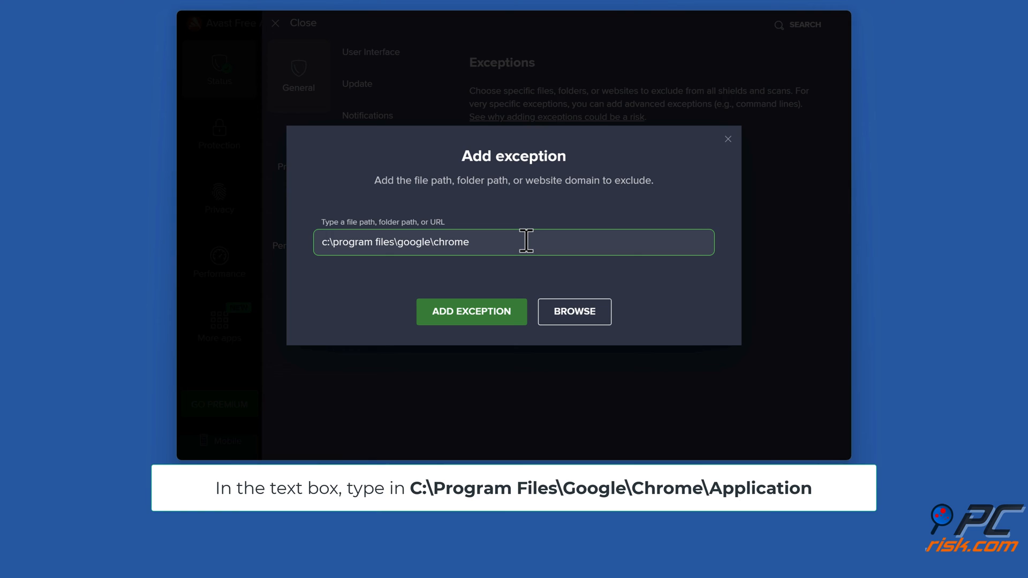
type("\\application")
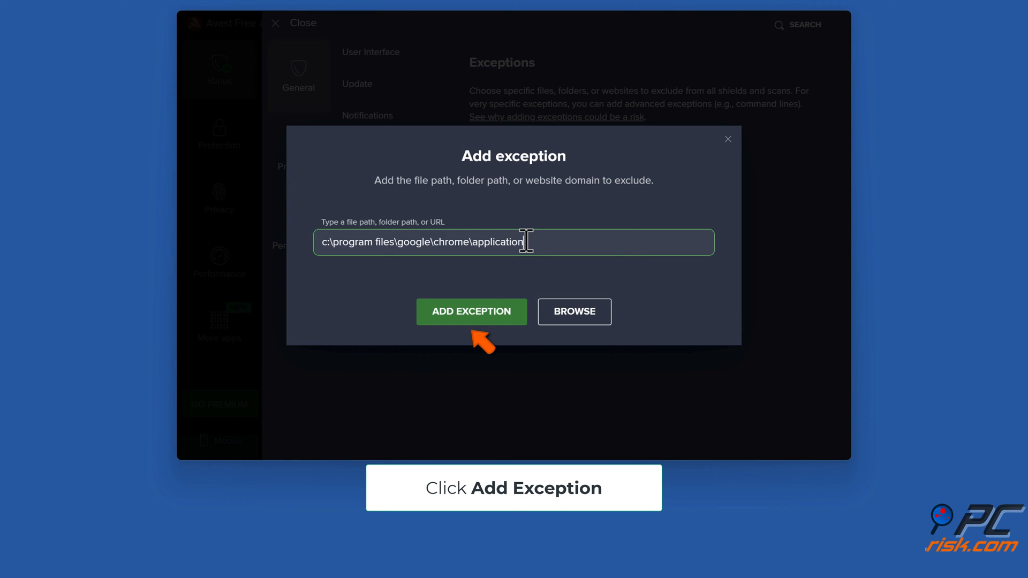
left_click(471, 311)
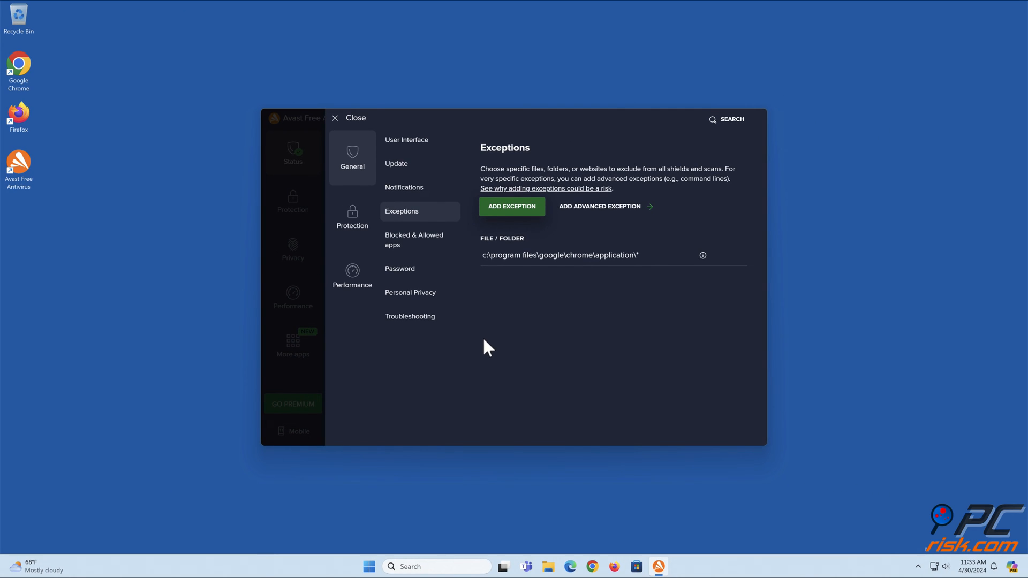
left_click(351, 118)
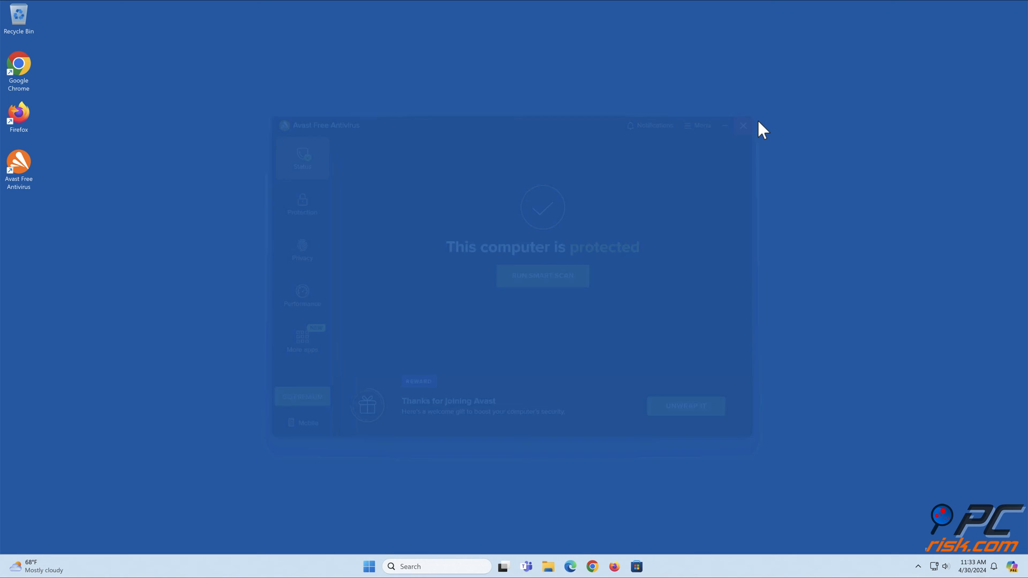
left_click(742, 125)
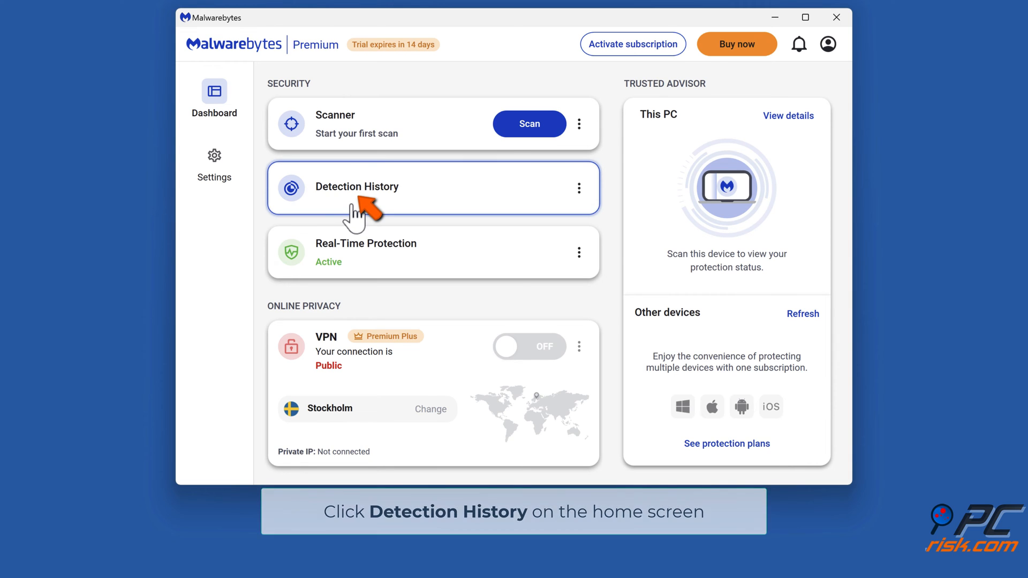
Step: Start a folder-type Allow List item under Detection History and bring up the folder picker
left_click(356, 186)
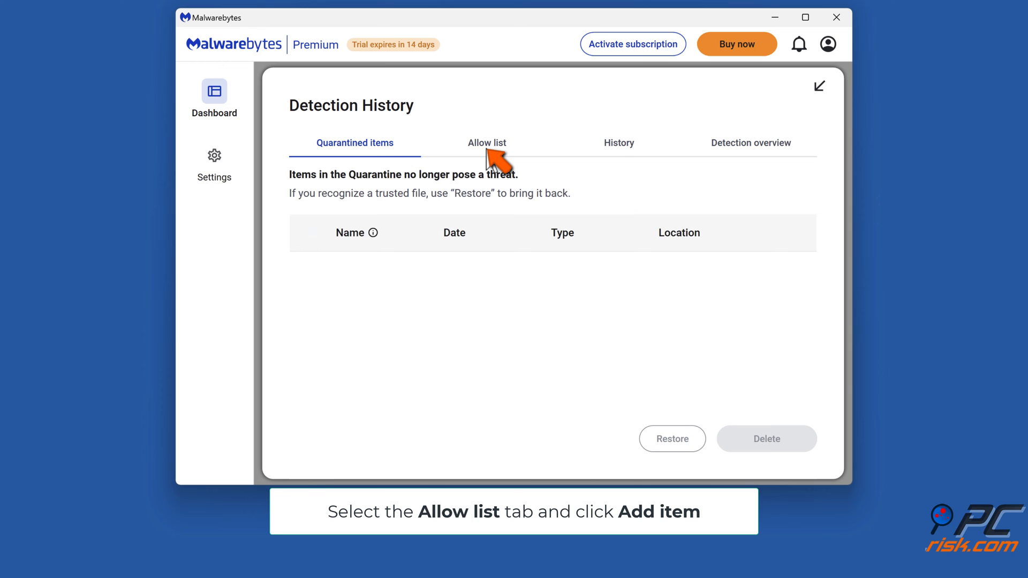
left_click(486, 142)
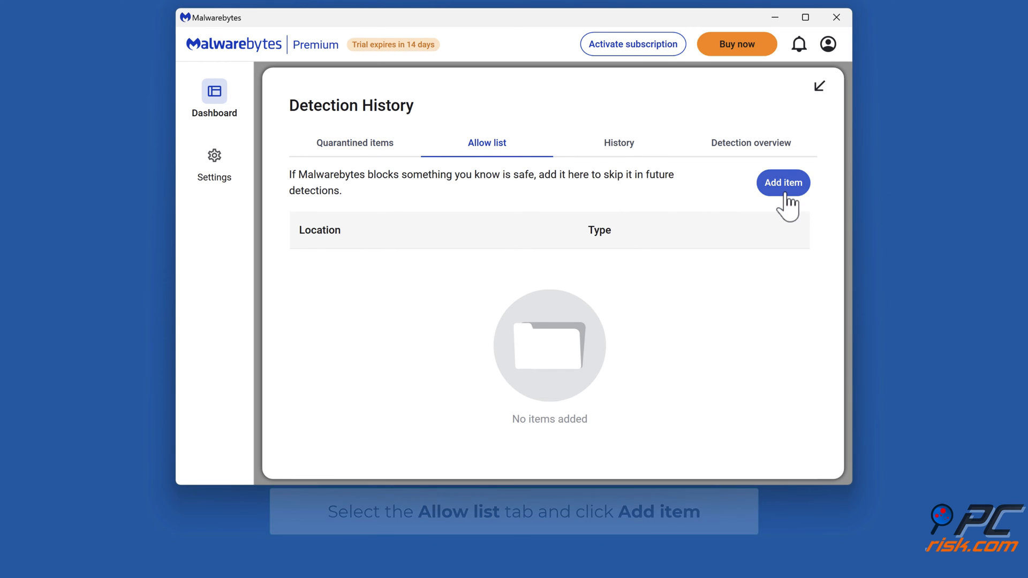
left_click(782, 184)
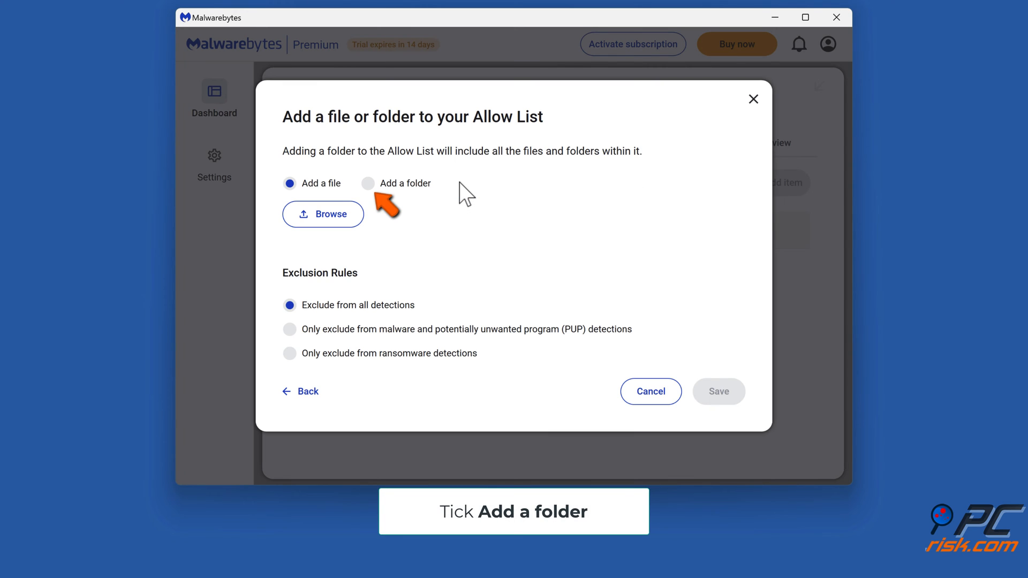
left_click(368, 183)
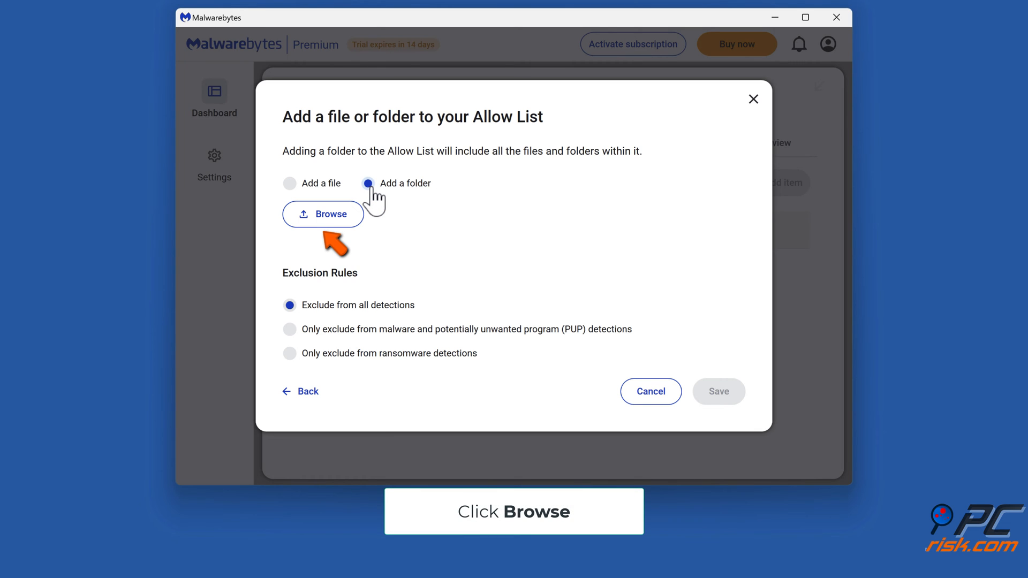
left_click(323, 215)
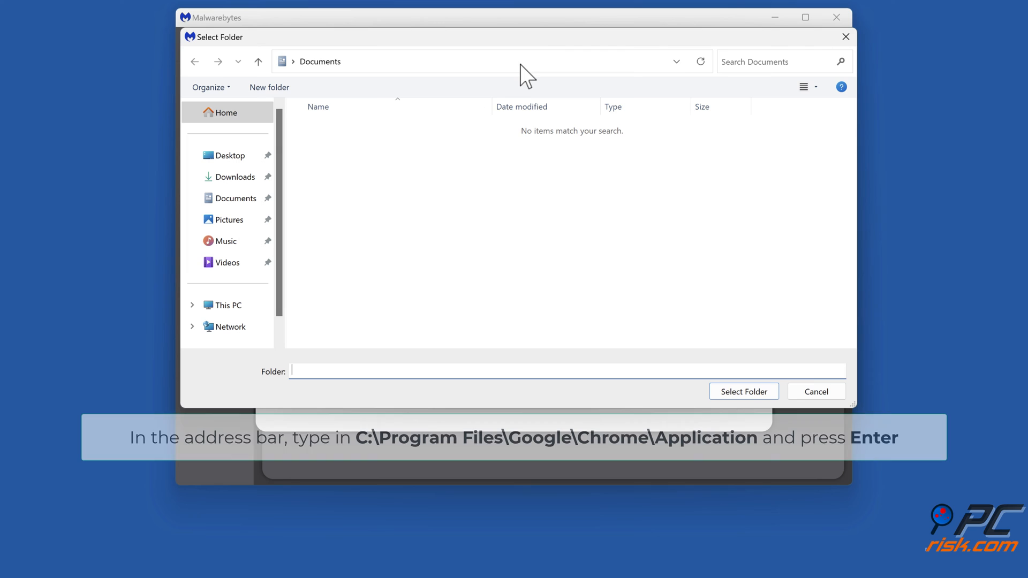
Step: Select C:\Program Files\Google\Chrome\Application in the folder picker
left_click(459, 61)
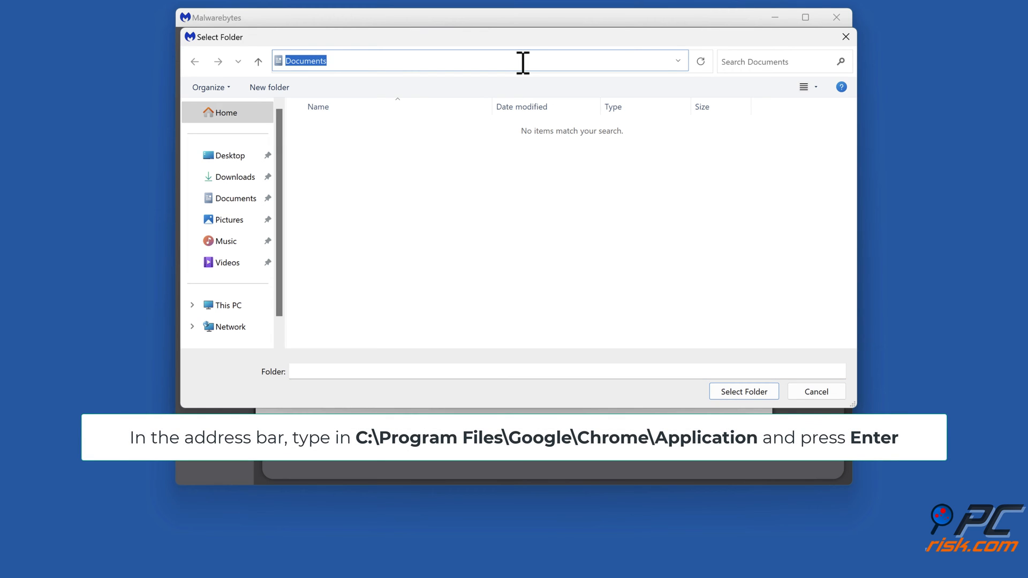
type("c:\\program files\\google\\chrome")
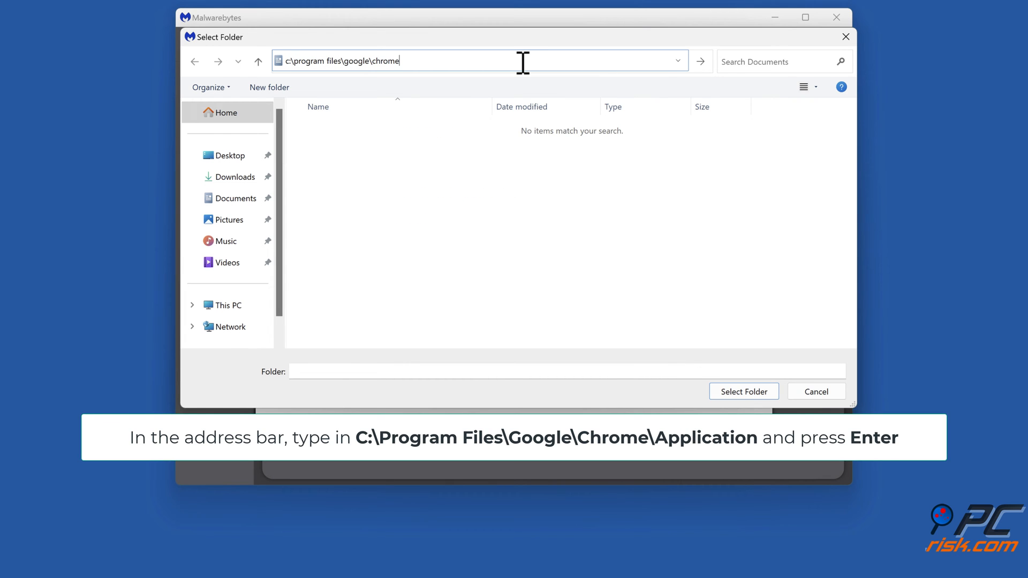
type("\\application")
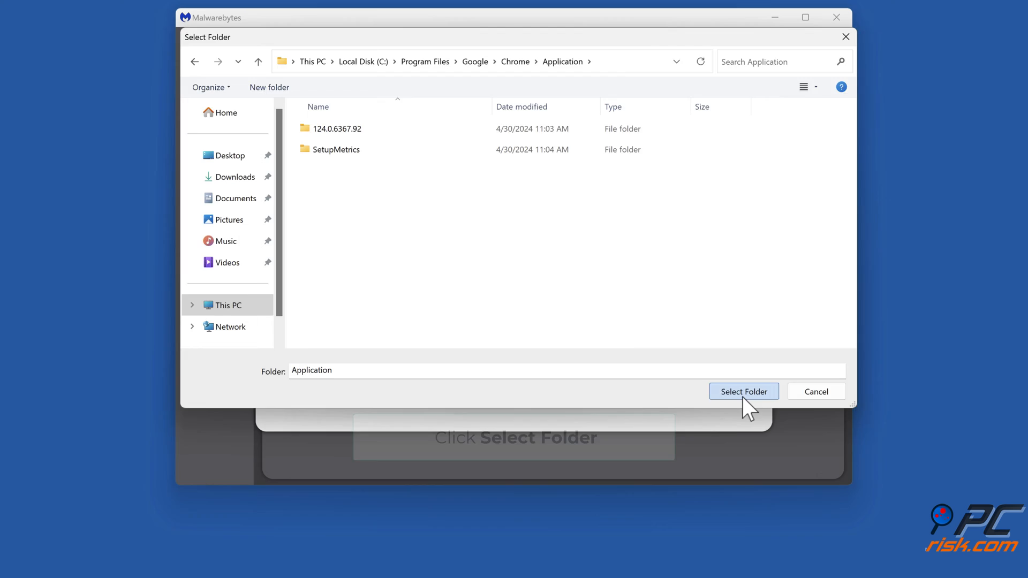
left_click(742, 392)
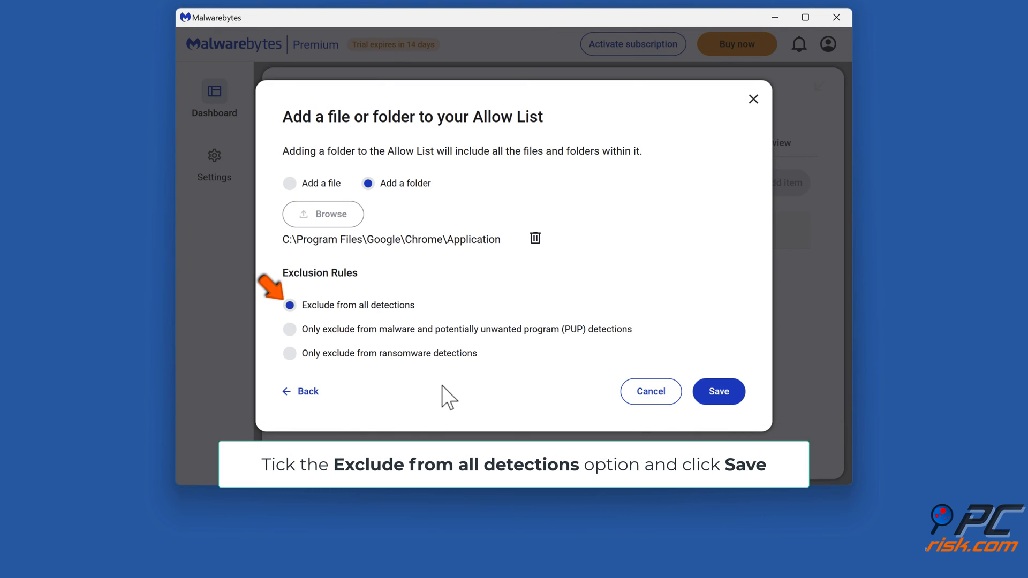
mouse_move(300, 325)
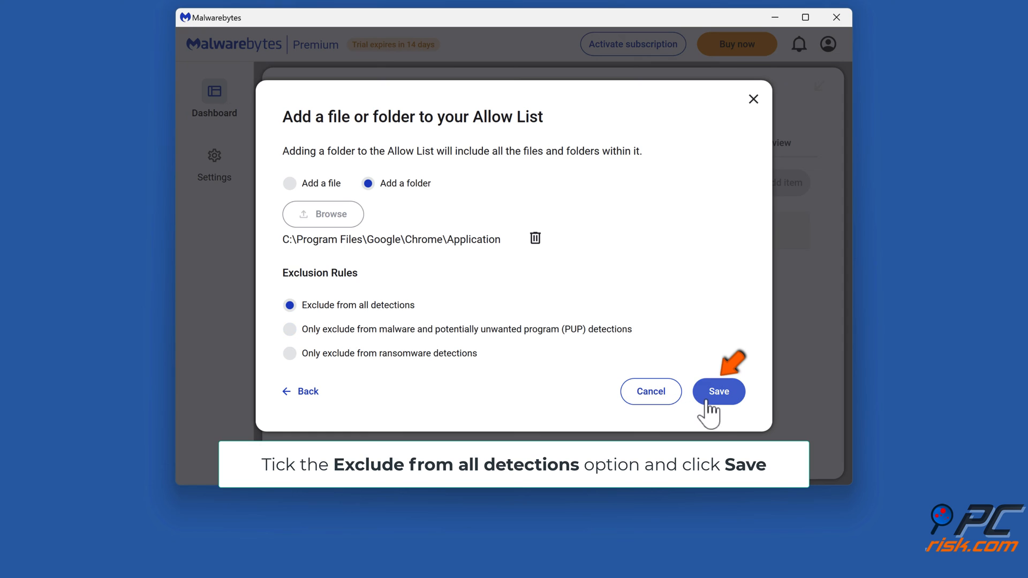
Step: Save the Chrome folder excluded from all detections and close Malwarebytes
left_click(717, 391)
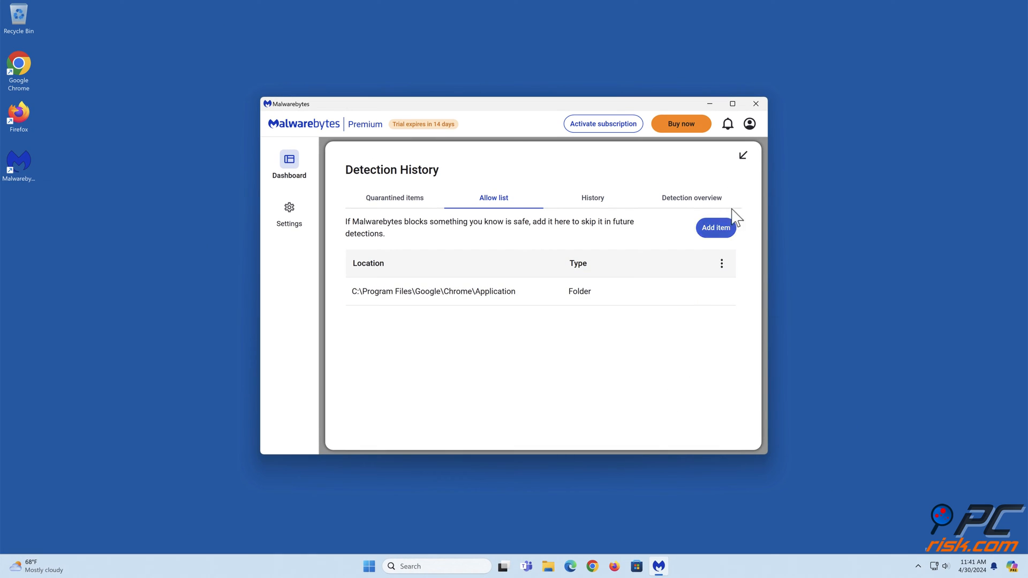
mouse_move(754, 104)
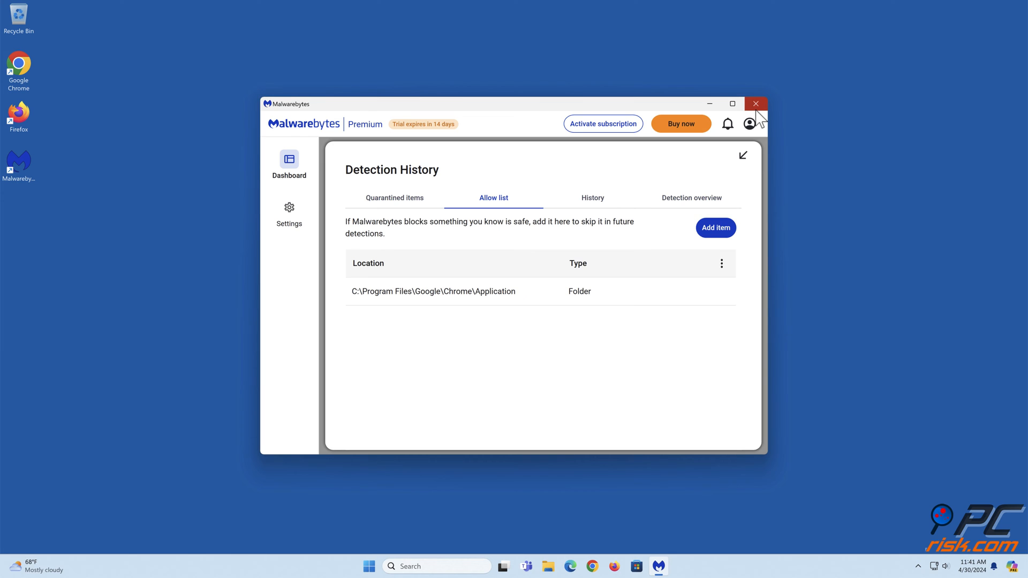
left_click(755, 104)
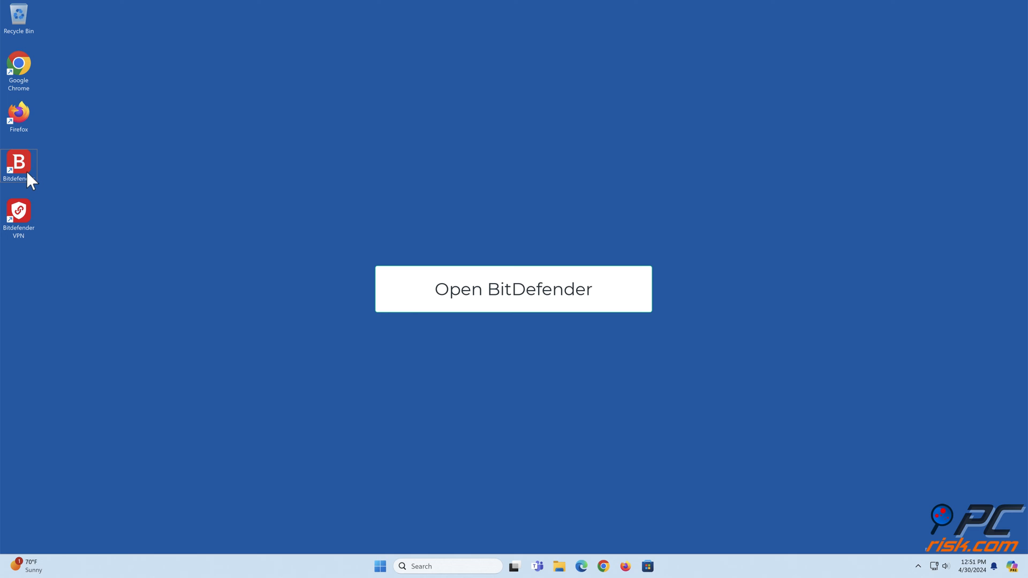
Step: Launch Bitdefender and reach Manage exceptions under Protection > Advanced Threat Defense settings
double_click(19, 162)
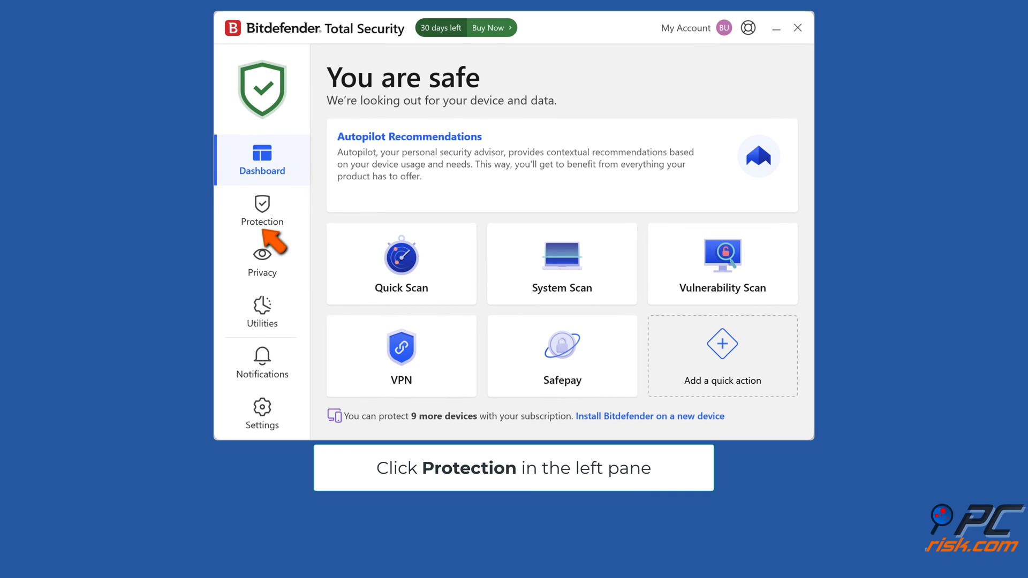
left_click(261, 211)
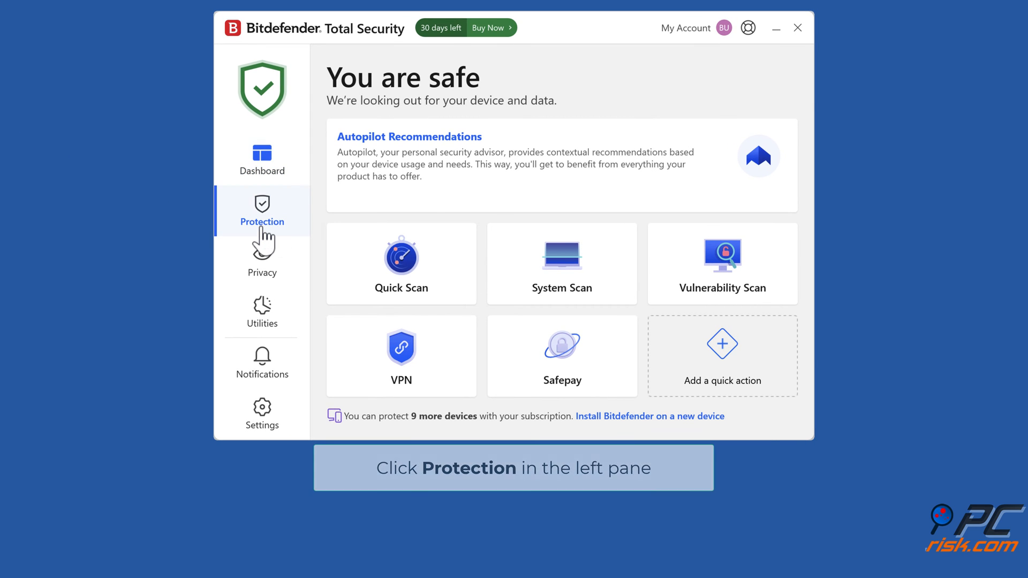
left_click(261, 211)
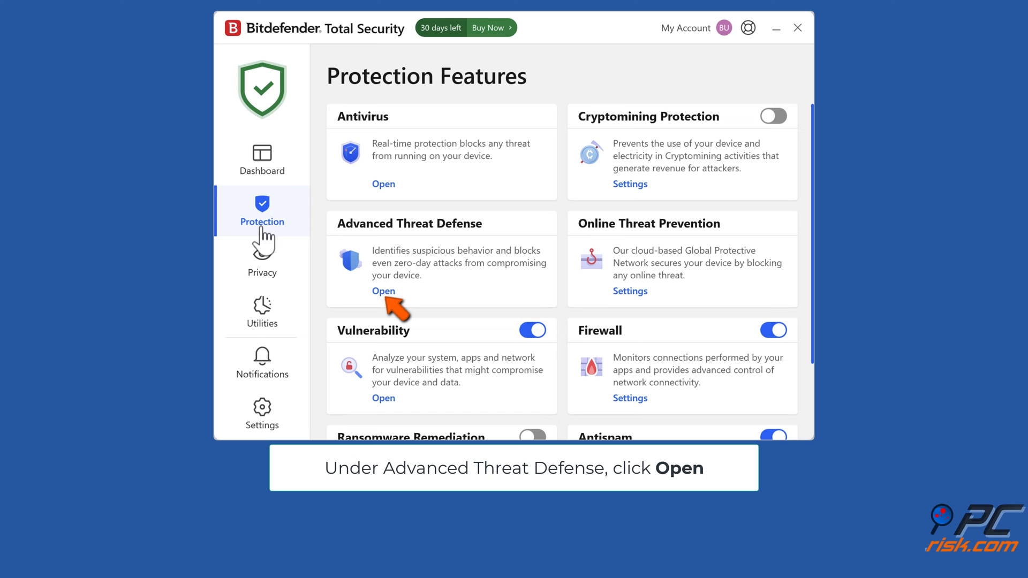
left_click(384, 291)
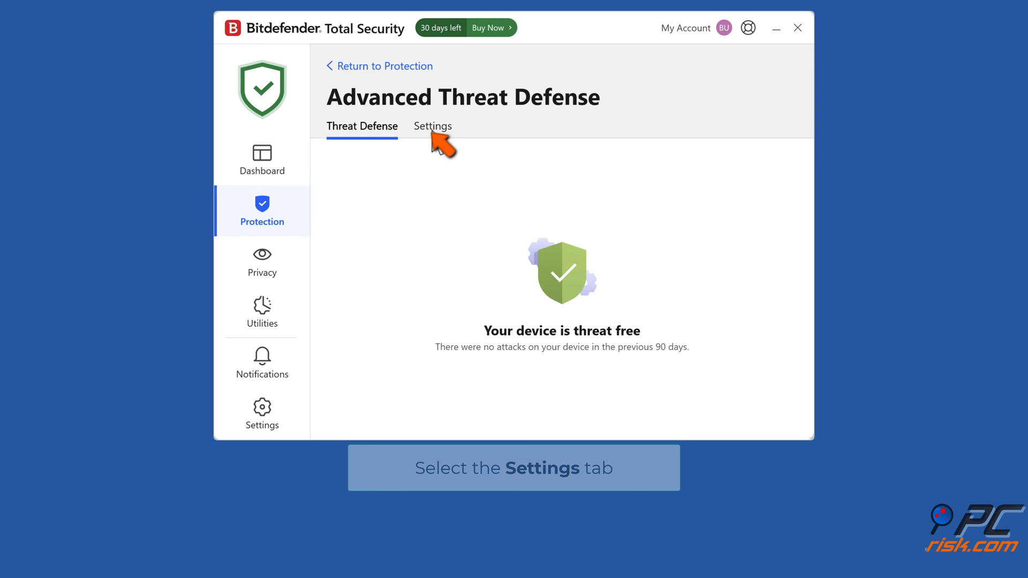
left_click(431, 126)
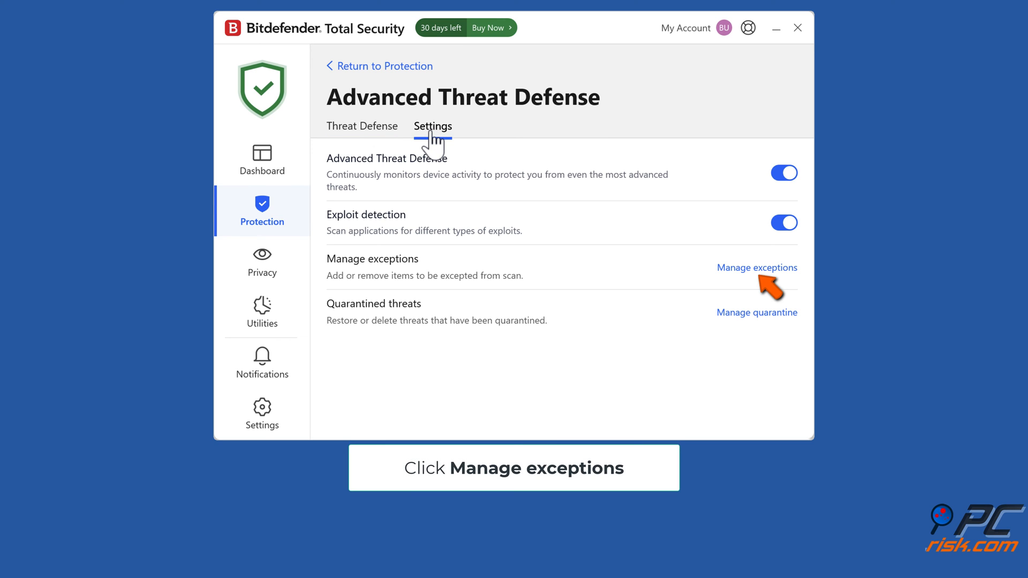
mouse_move(754, 281)
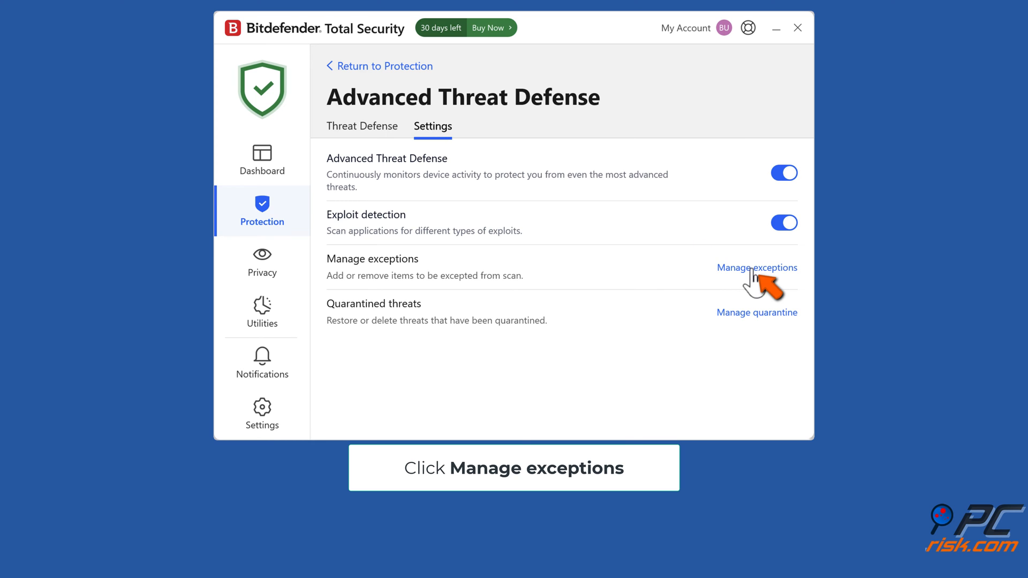
left_click(756, 268)
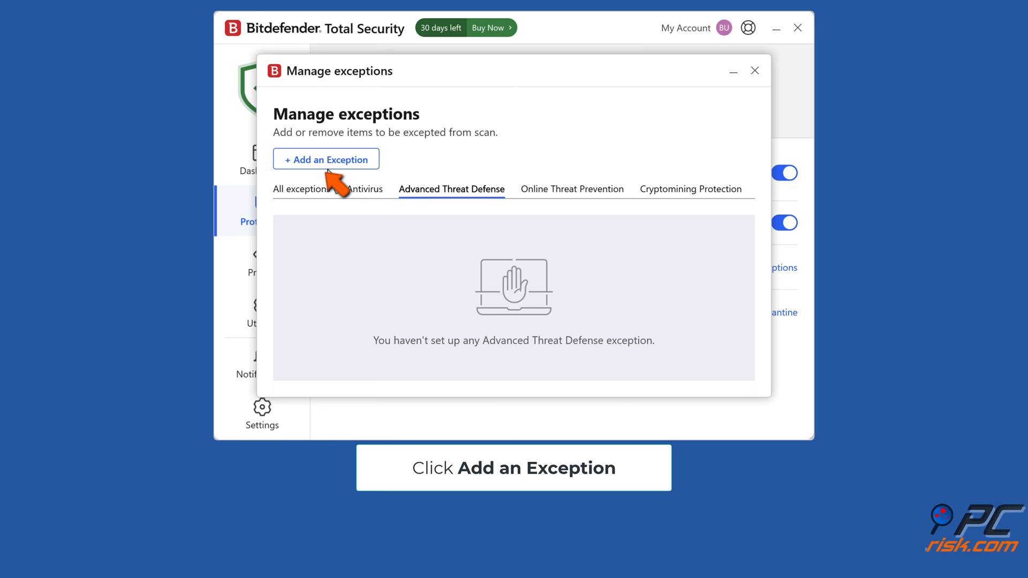
Step: Start a new exception with path C:\Program Files\Google\Chrome\Application
left_click(325, 158)
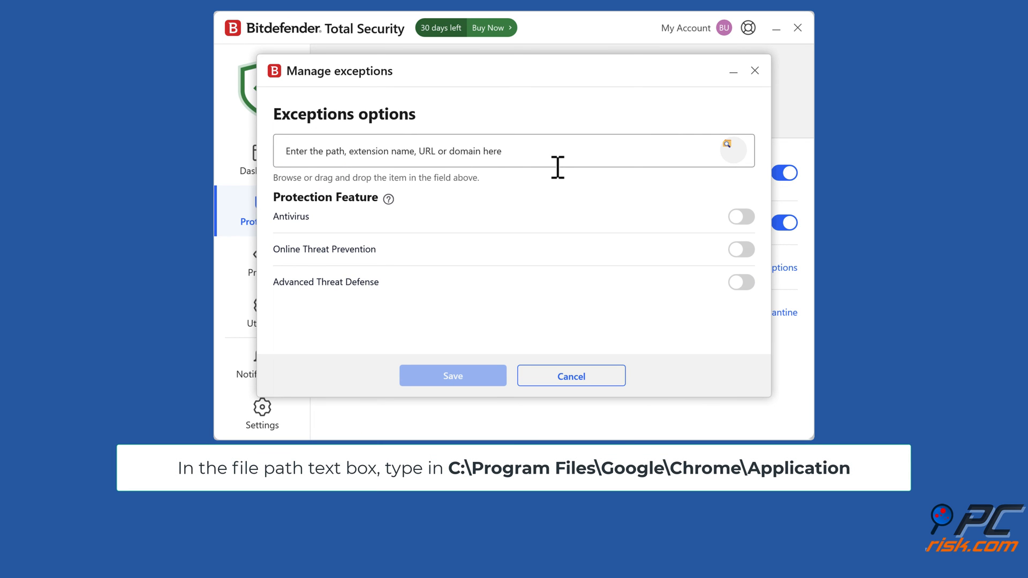
type("c:\\")
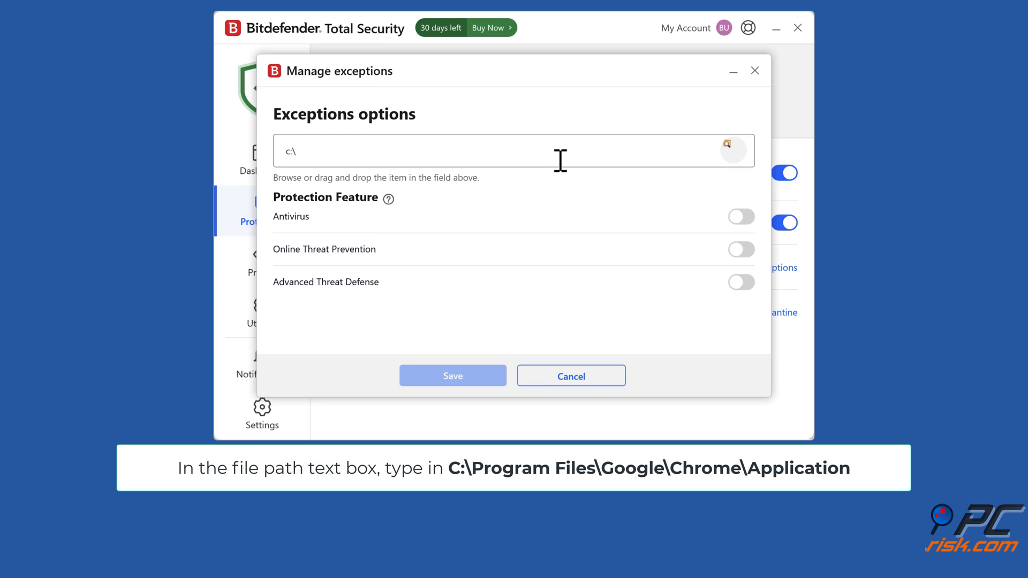
type("program files")
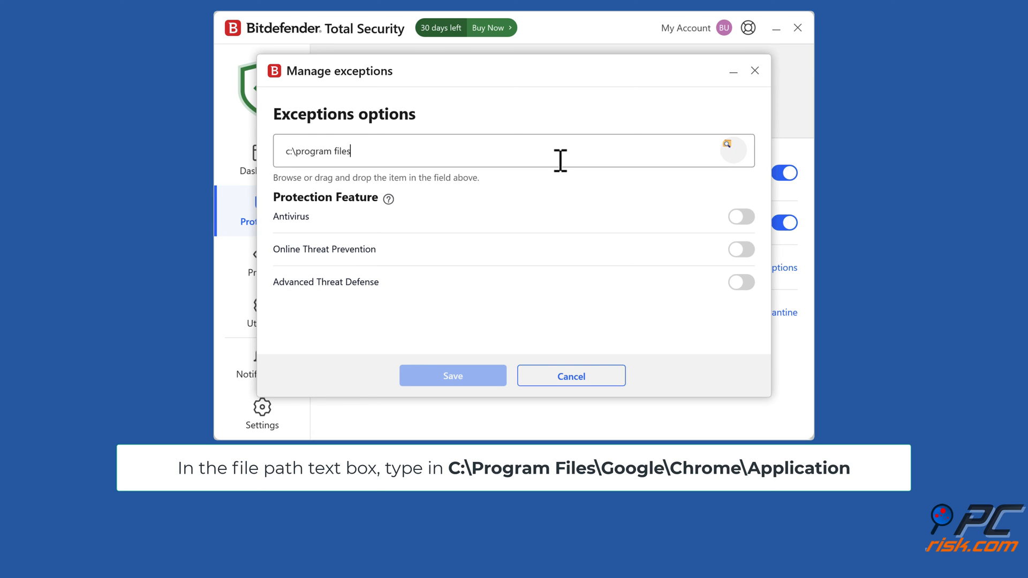
type("\\google\\chrome\\application")
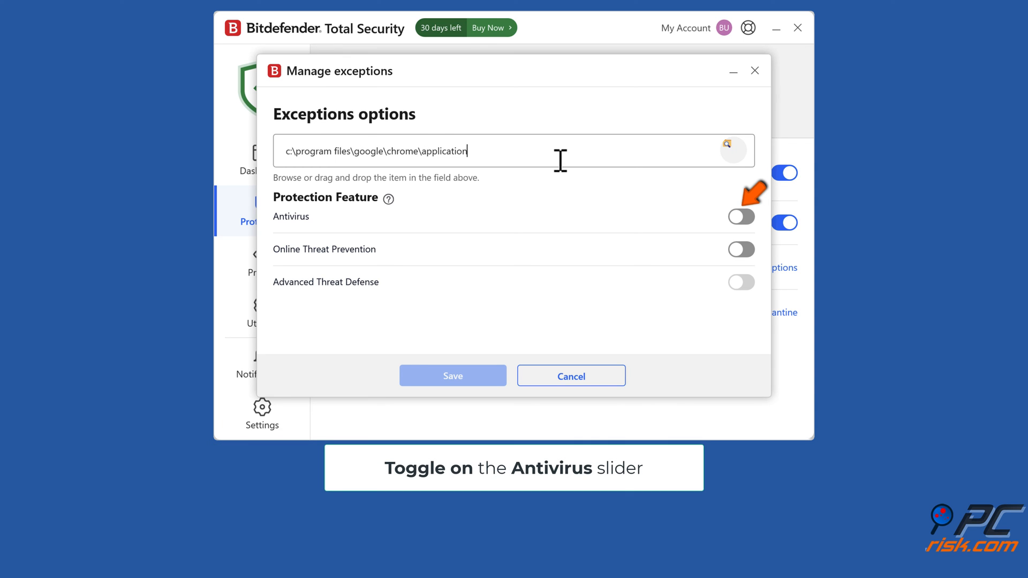
Step: Enable Antivirus with on-access and on-demand scanning plus Online Threat Prevention, then save
left_click(741, 216)
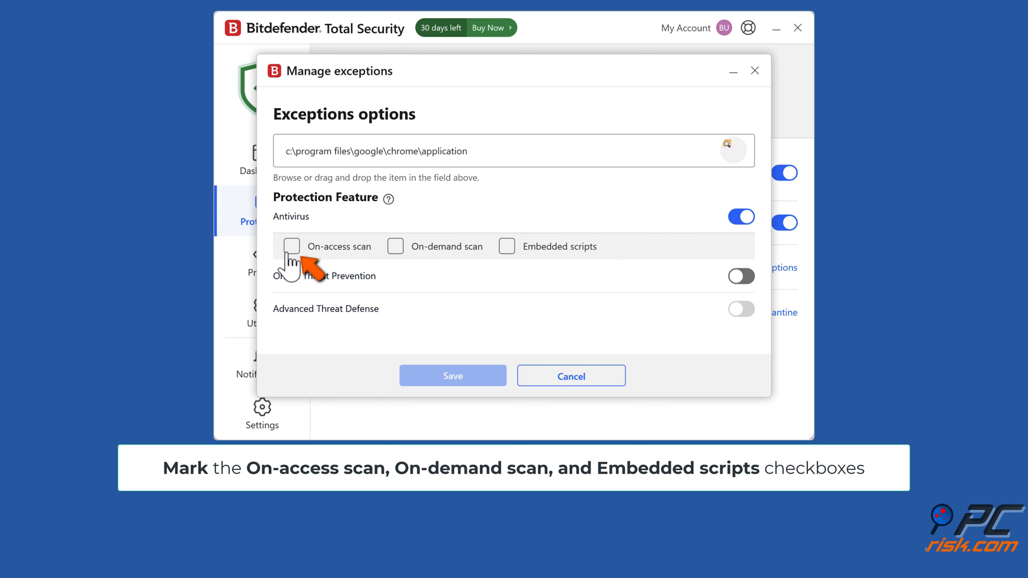
left_click(395, 246)
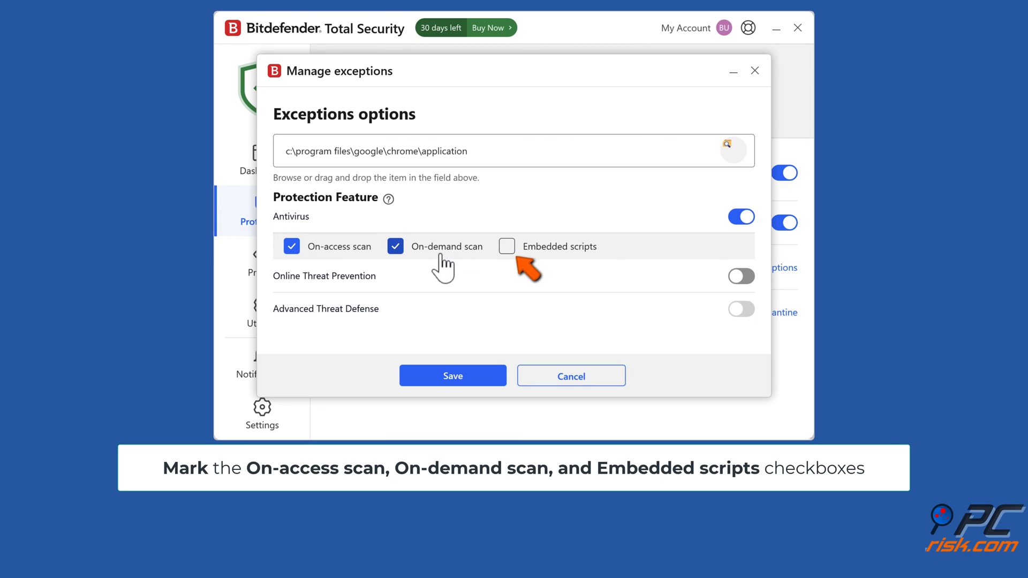
left_click(506, 247)
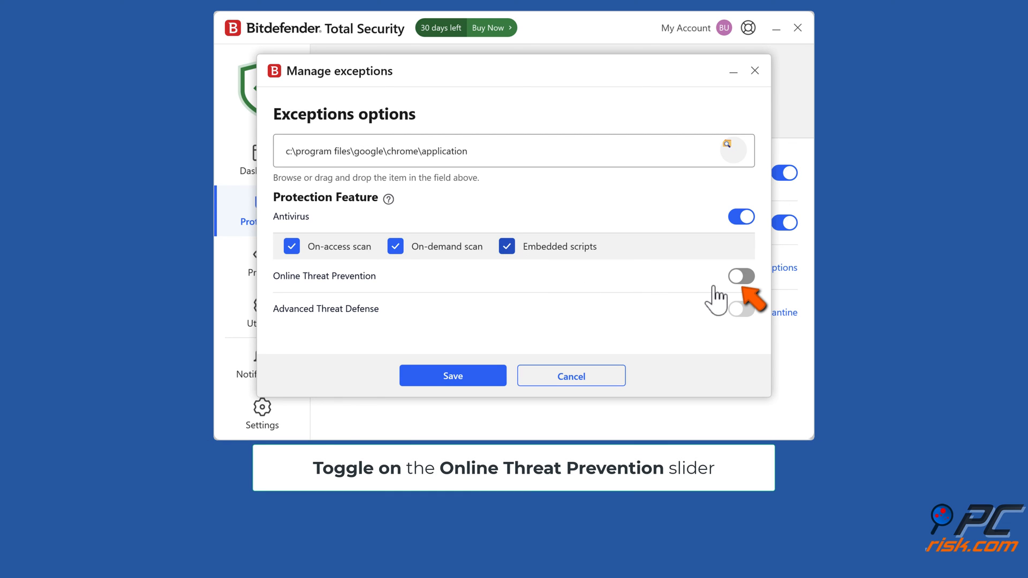
left_click(741, 275)
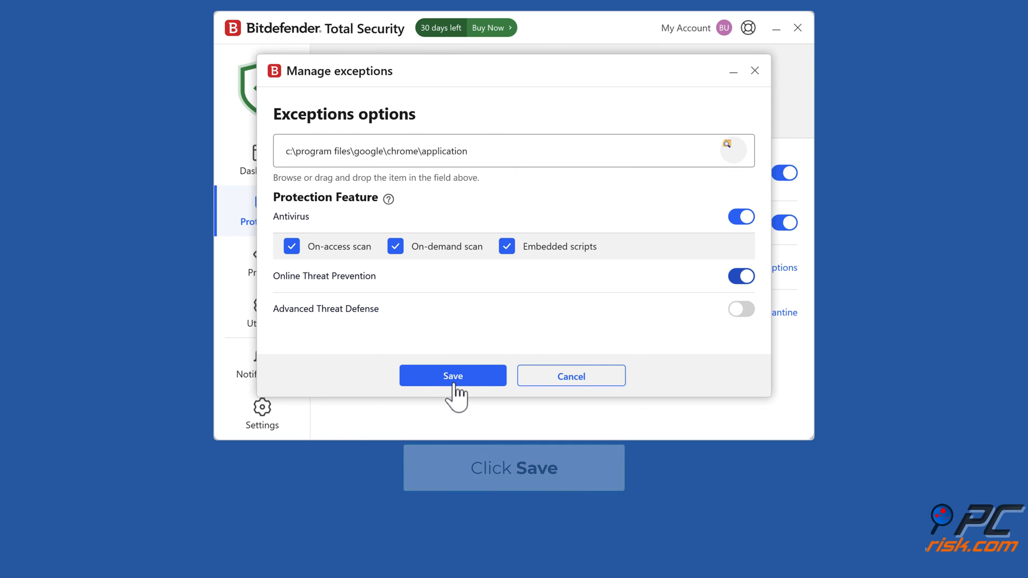
left_click(451, 376)
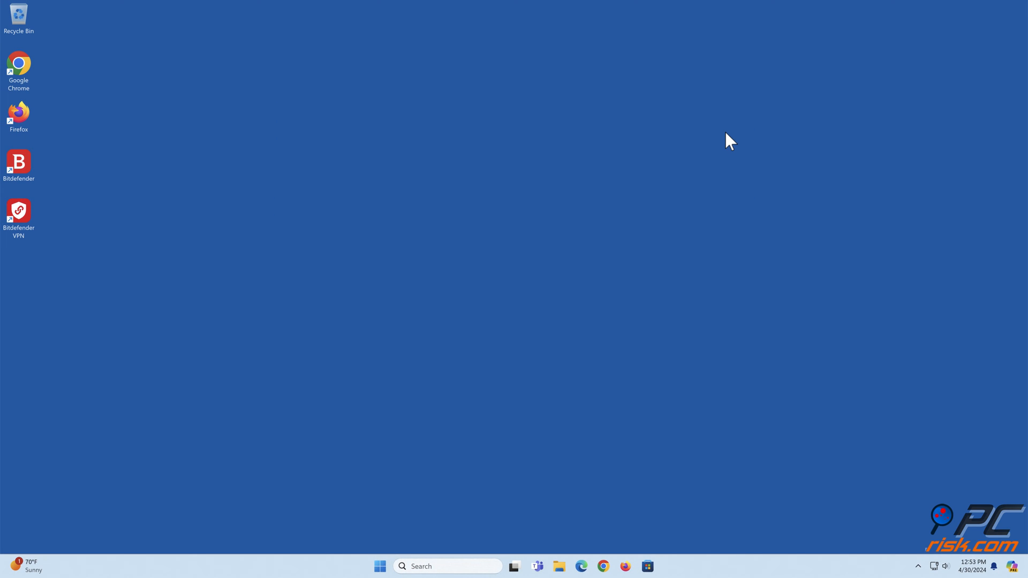
mouse_move(525, 531)
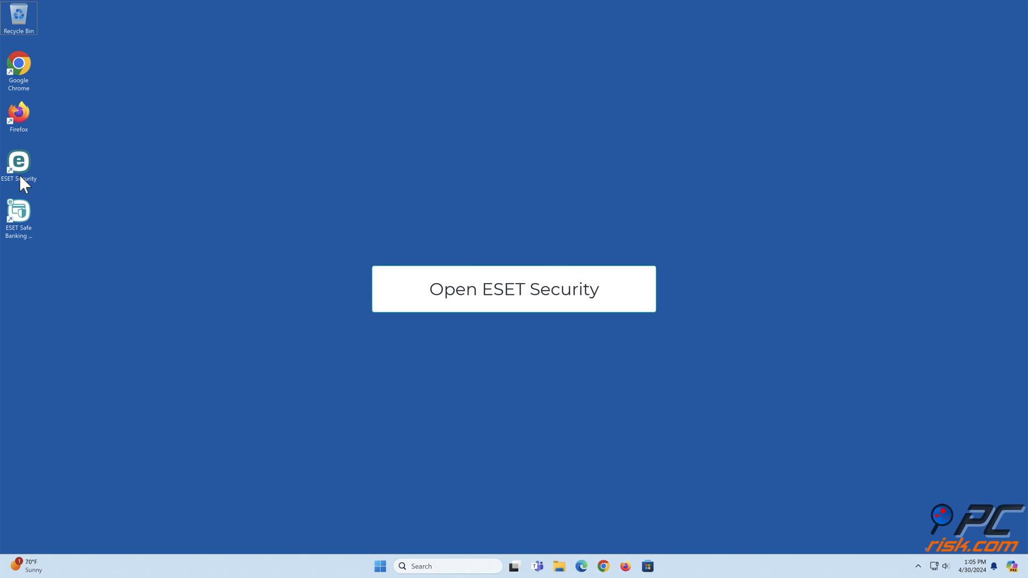
mouse_move(19, 164)
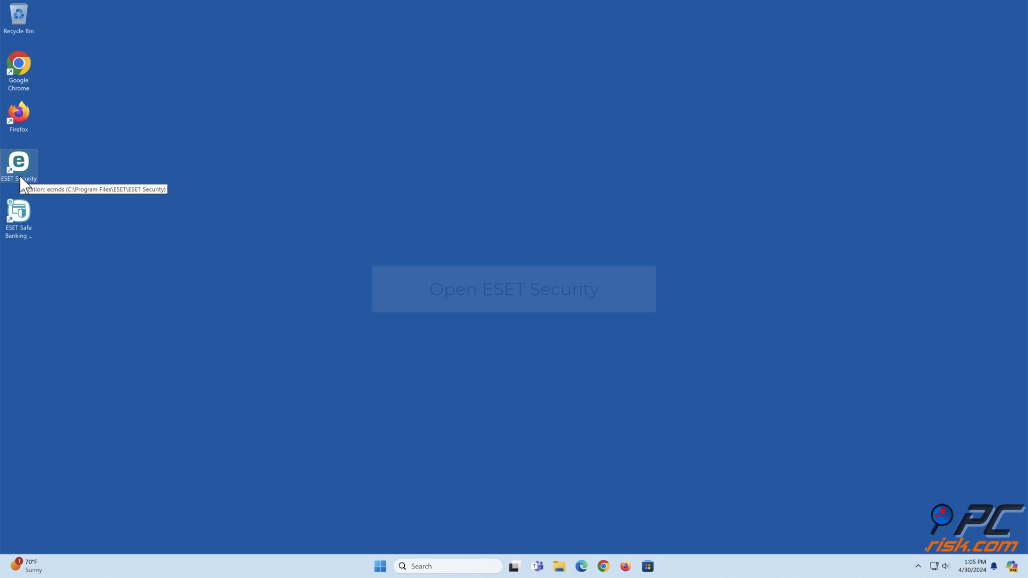
Step: Launch ESET Security from the desktop and open Advanced setup from the Setup section
double_click(18, 161)
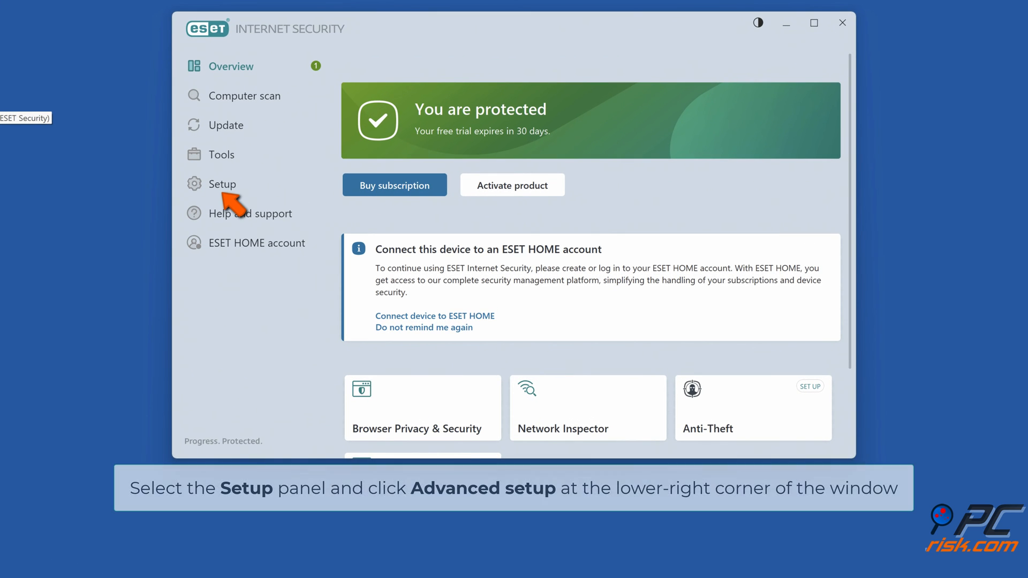
mouse_move(221, 189)
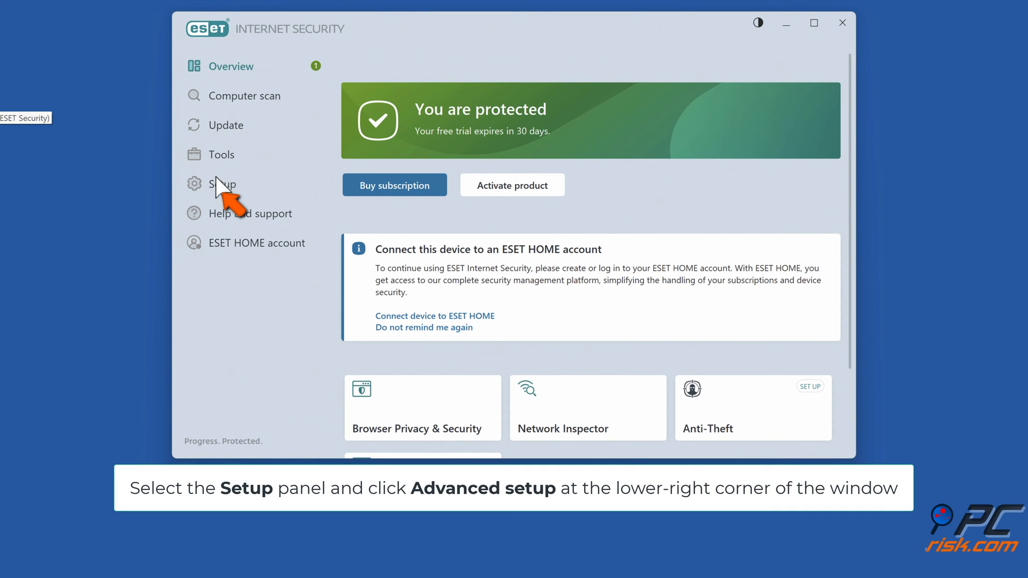
left_click(223, 183)
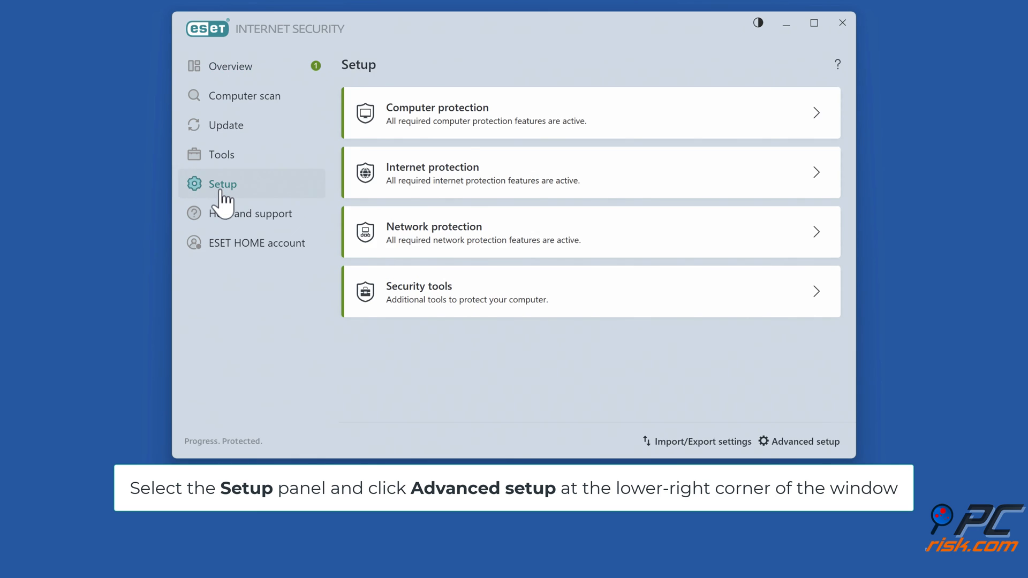
mouse_move(557, 313)
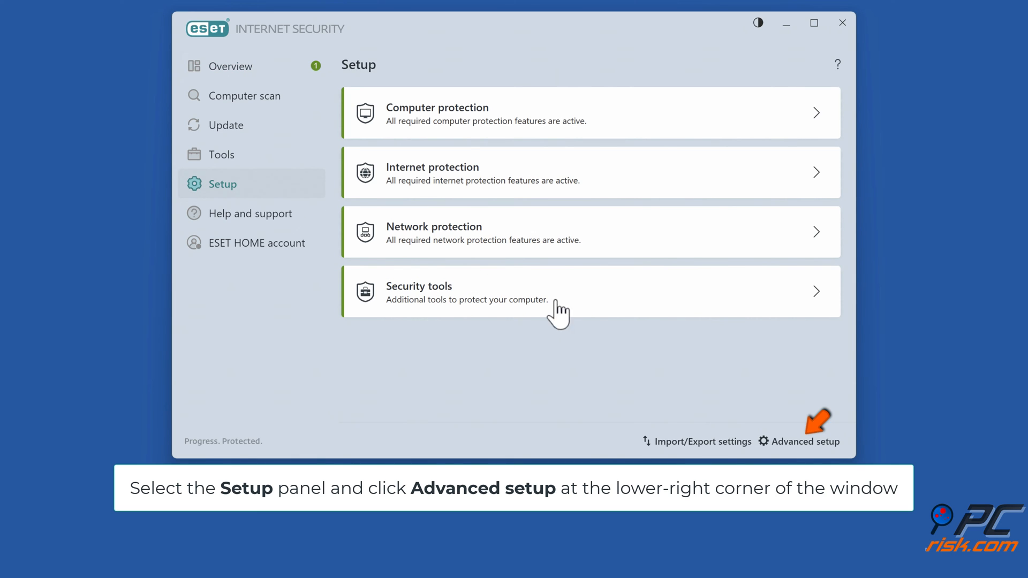
left_click(805, 440)
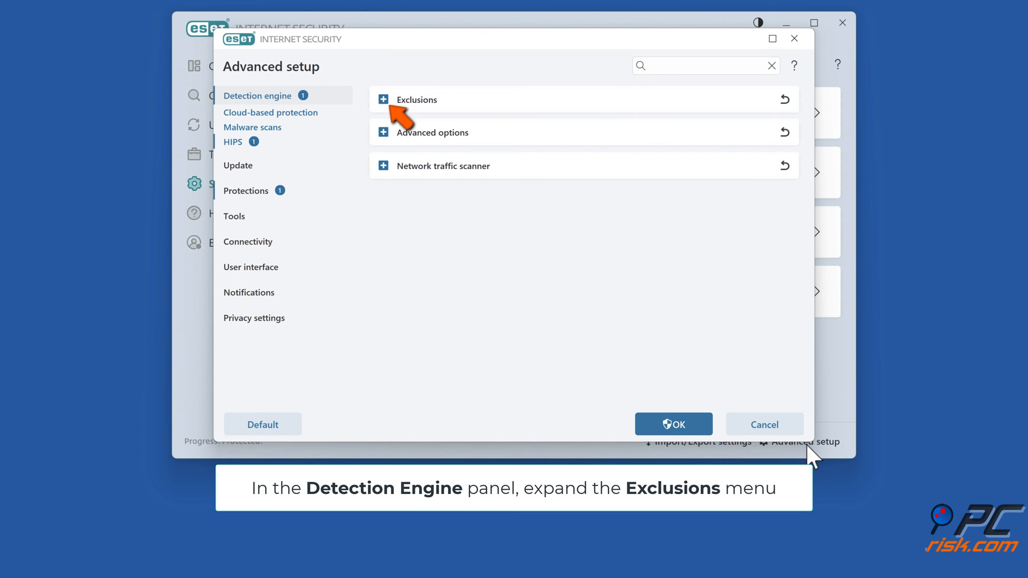
mouse_move(408, 108)
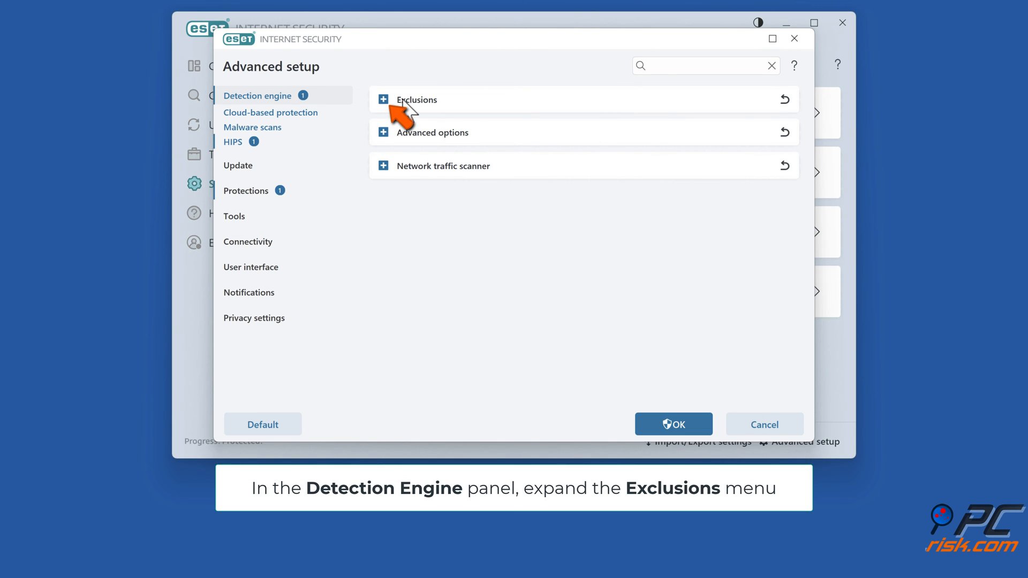
Step: Expand Detection engine Exclusions and open the Performance exclusions list for editing
left_click(384, 99)
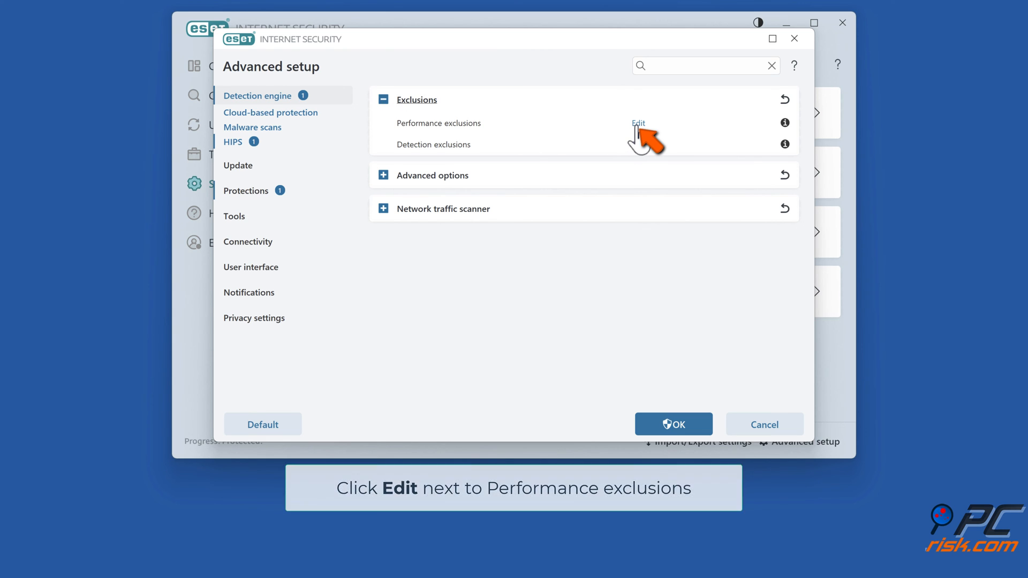
left_click(637, 124)
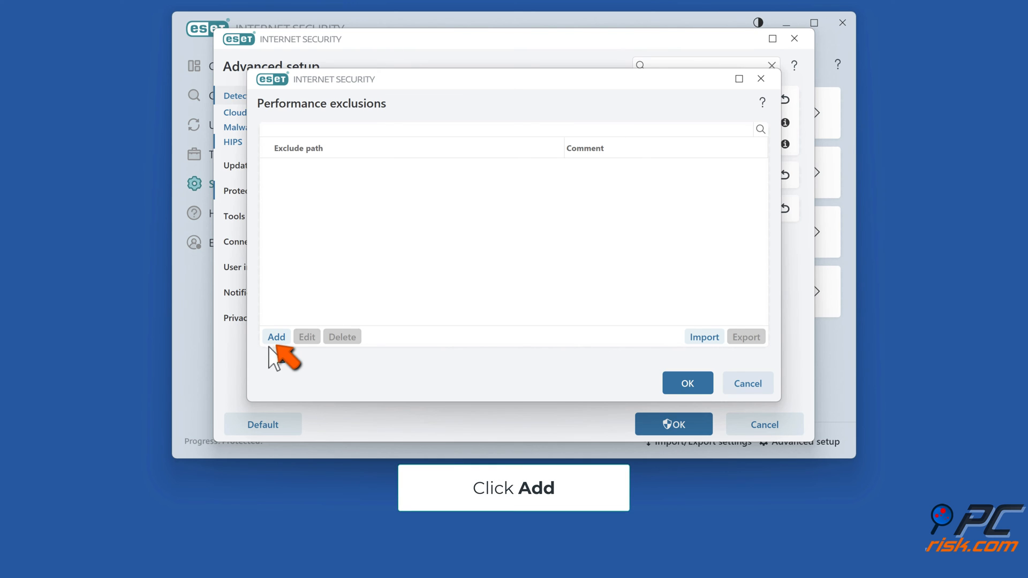
Step: Add C:\Program Files\Google\Chrome\Application as a new performance exclusion path
left_click(277, 336)
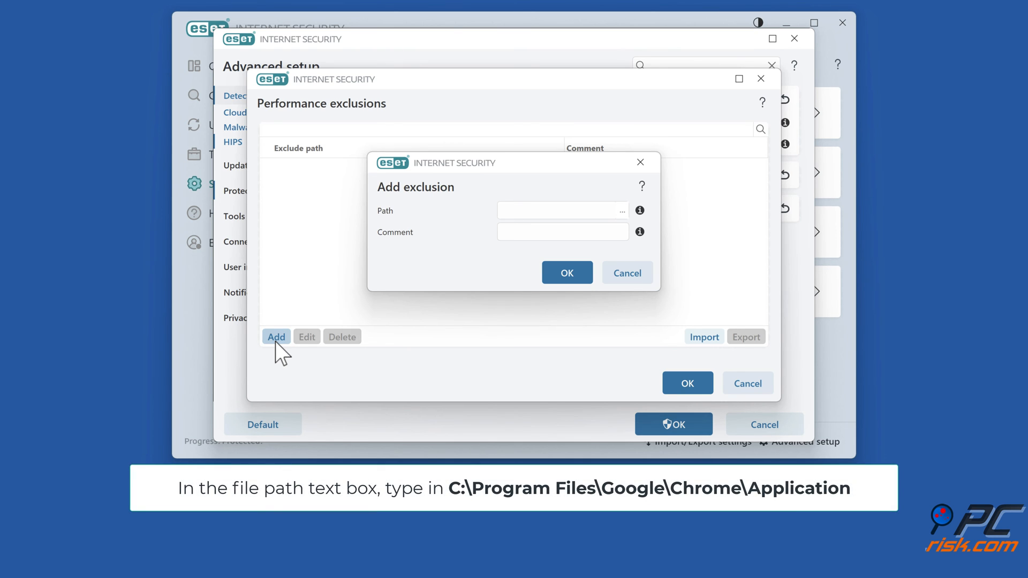
left_click(557, 210)
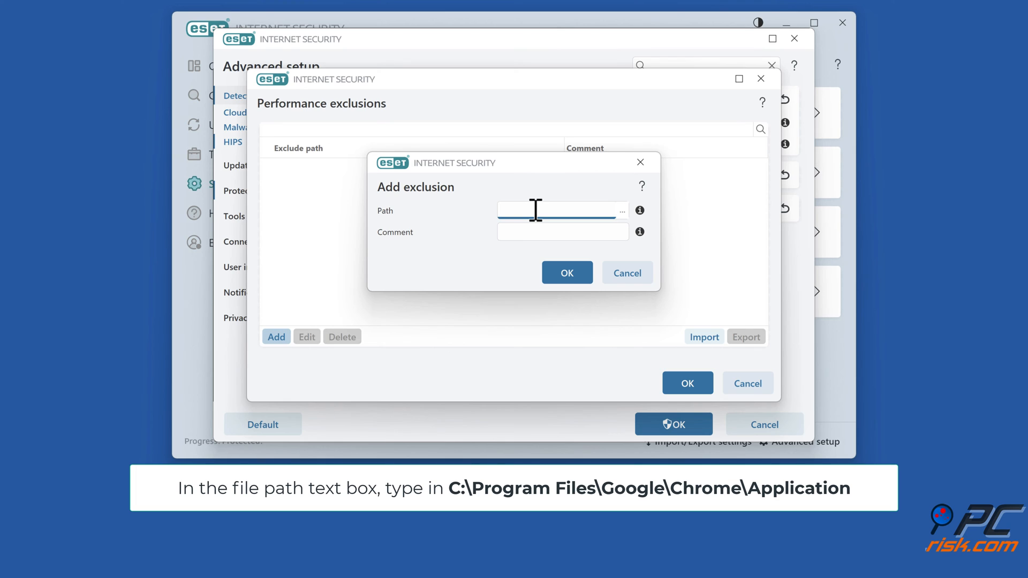
type("c:\\program files\\g")
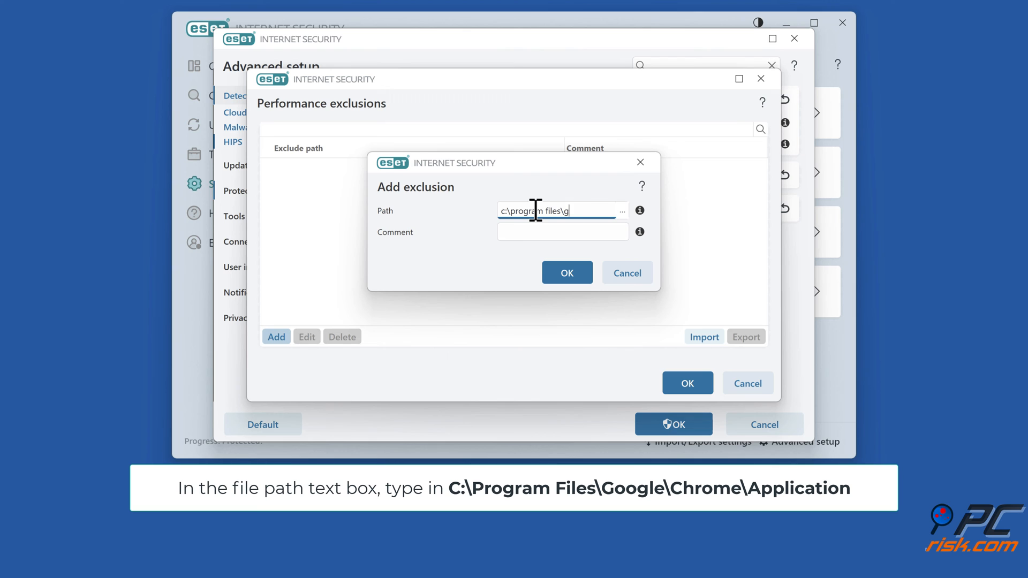
type("oogle\\chrome\\application")
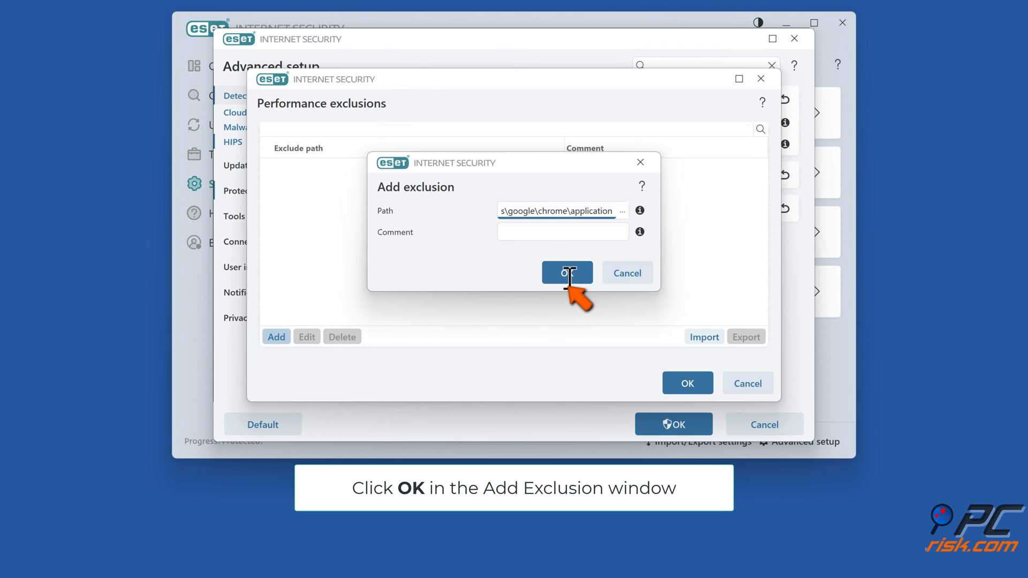
left_click(566, 273)
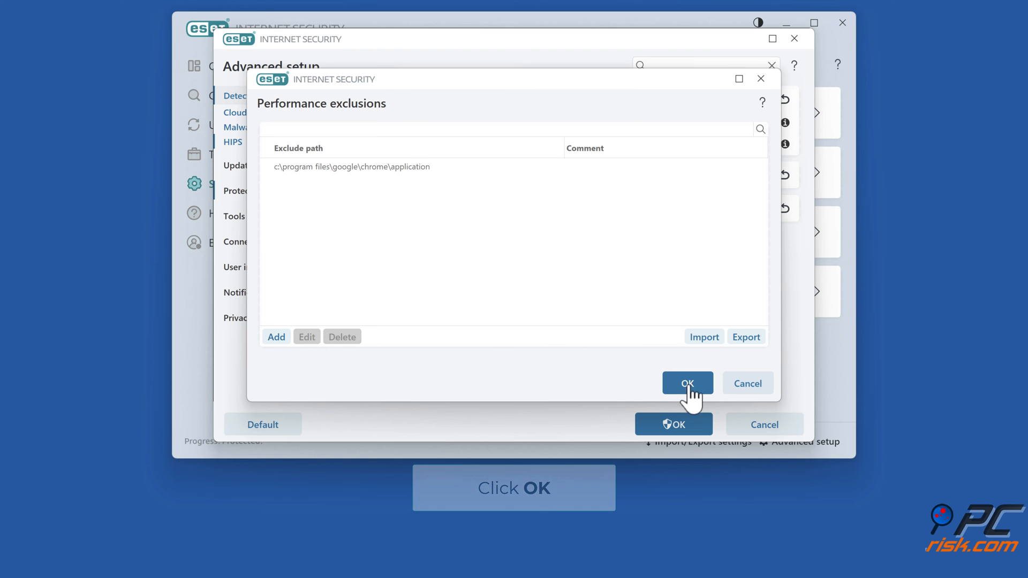
Step: Save the exclusions list, apply the Advanced setup changes and close ESET
left_click(687, 383)
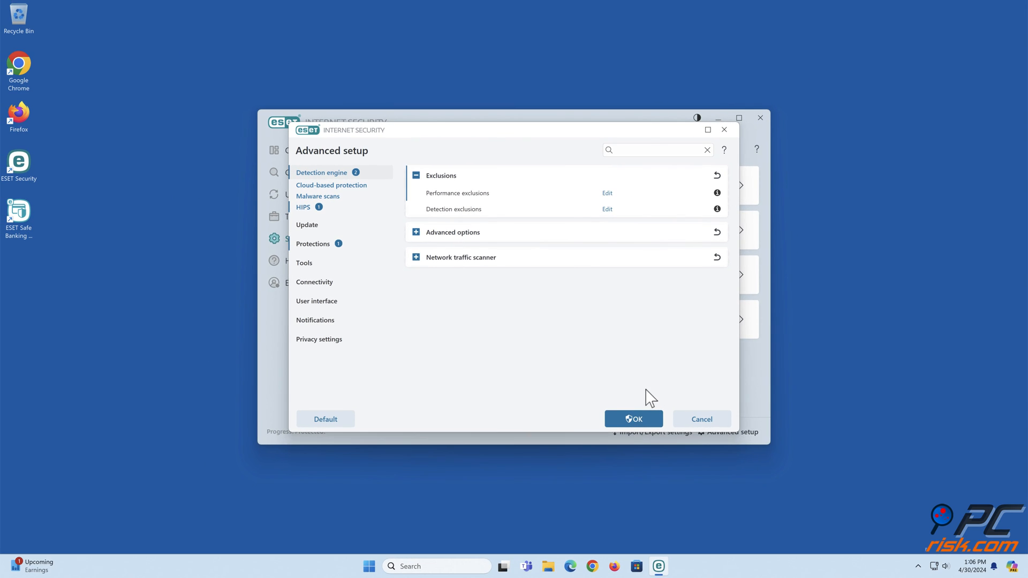
left_click(632, 418)
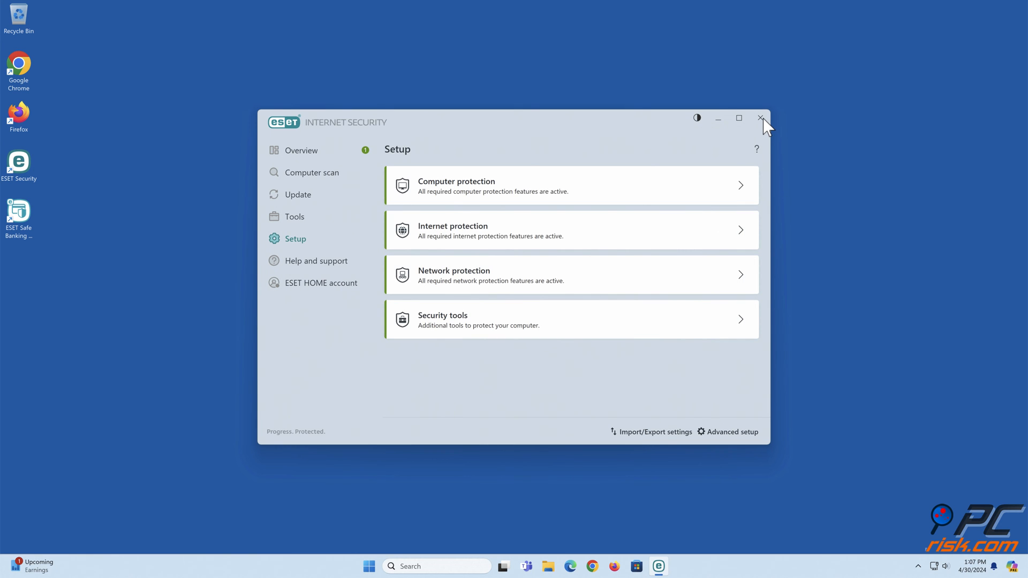
left_click(761, 119)
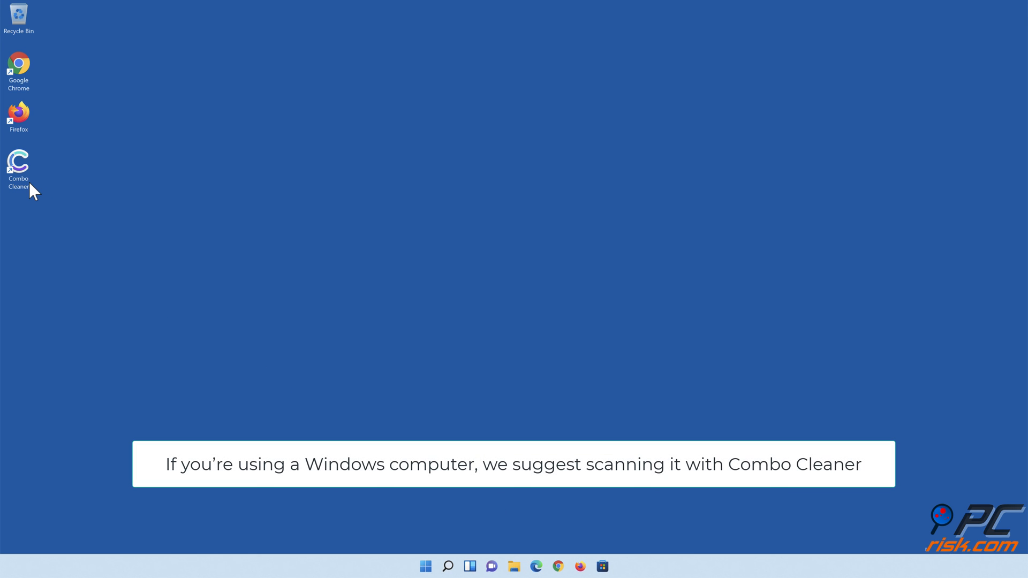
Step: Launch Combo Cleaner, run a quick scan and move the detected threats to quarantine
double_click(18, 163)
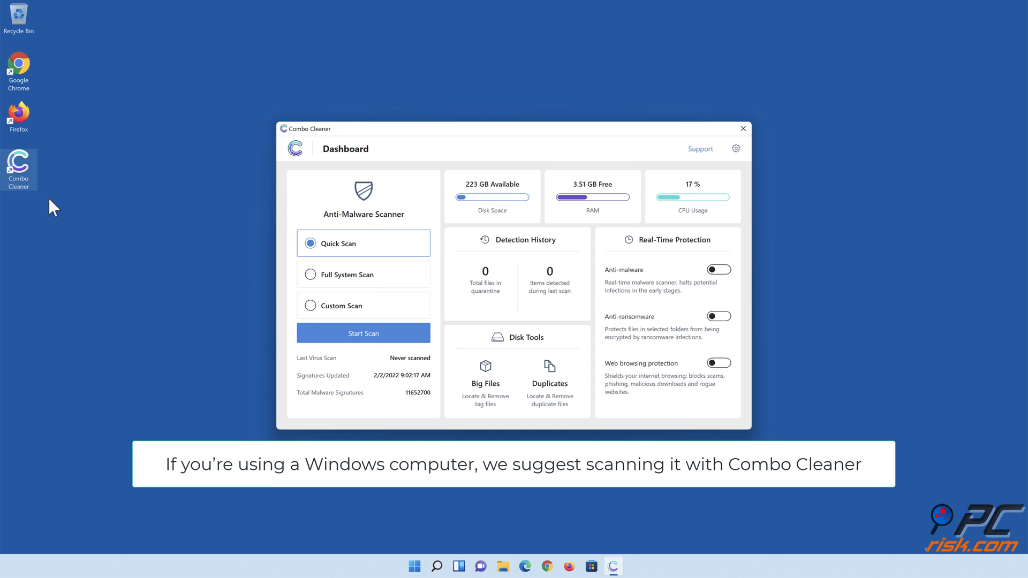
mouse_move(365, 351)
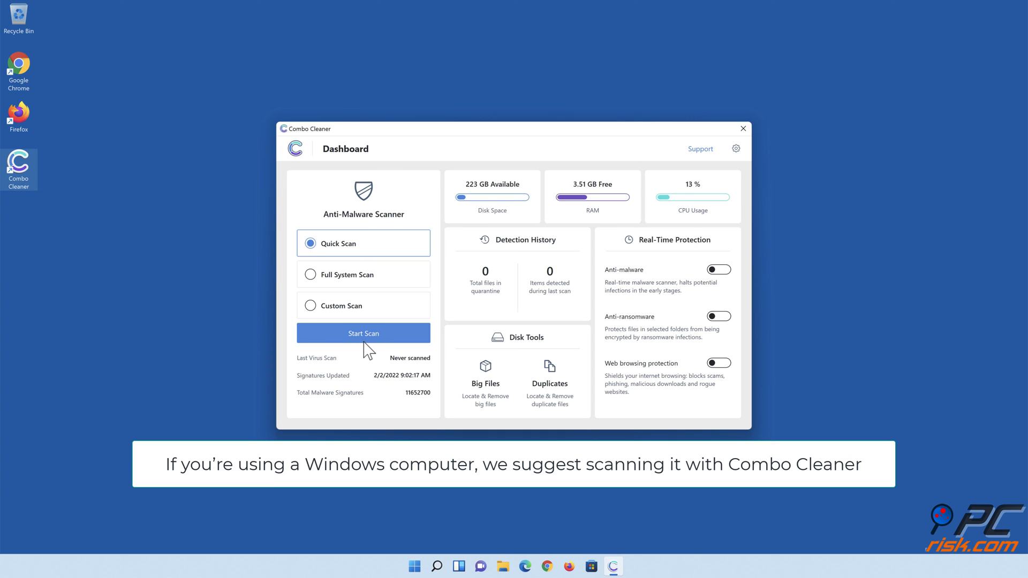
left_click(363, 332)
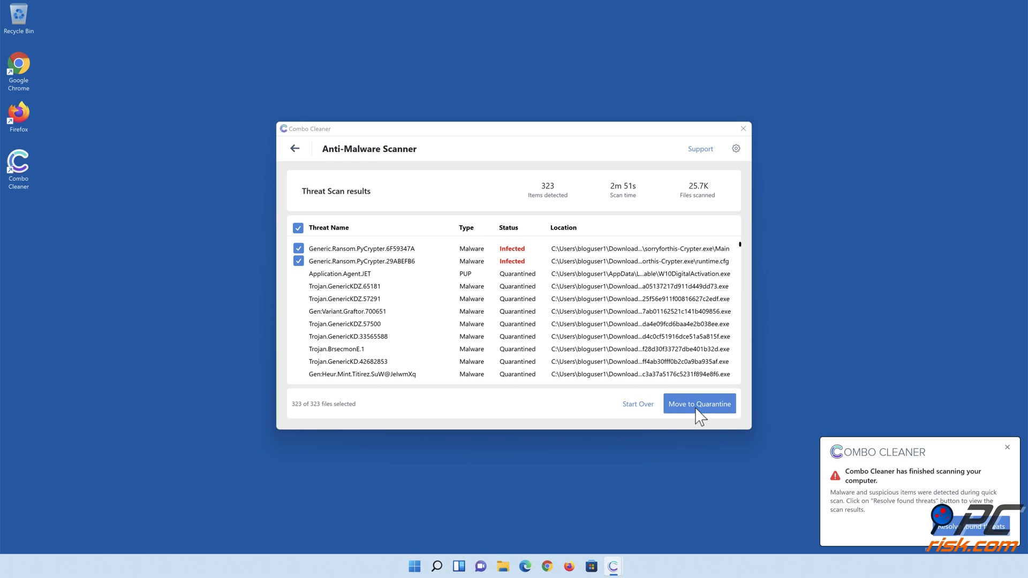
left_click(699, 403)
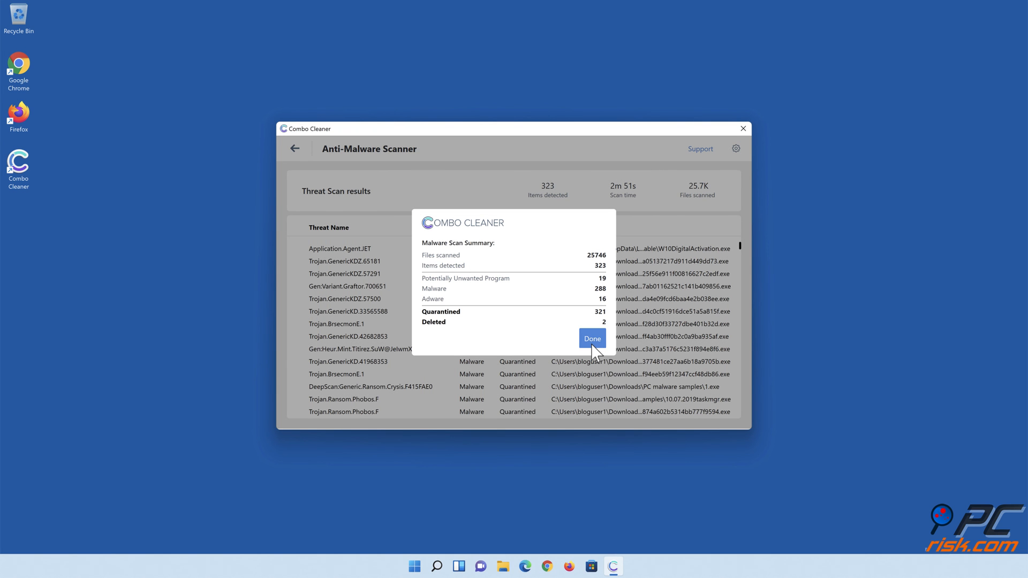
left_click(591, 339)
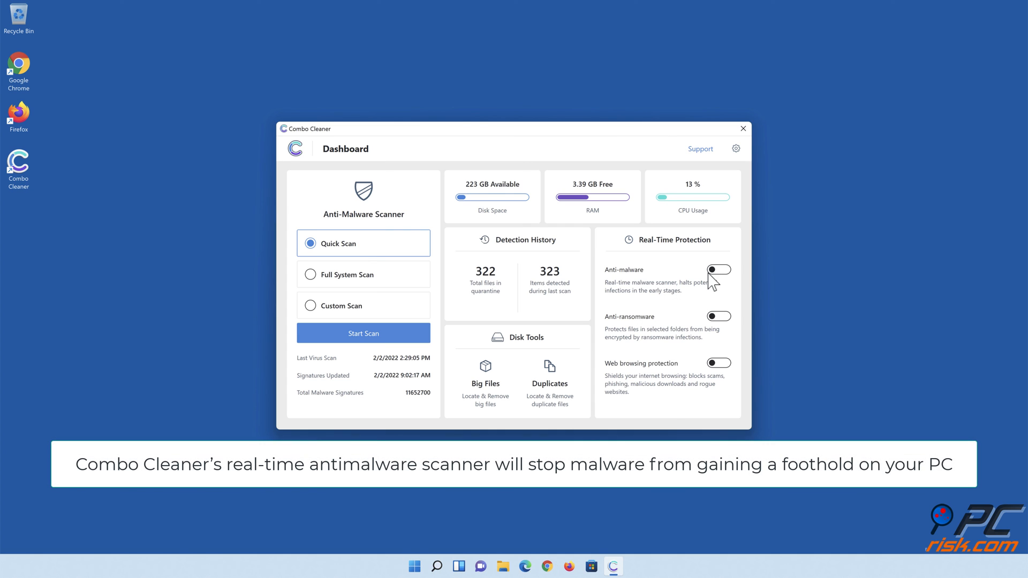
Step: Switch on real-time Anti-malware and Anti-ransomware protection
left_click(718, 270)
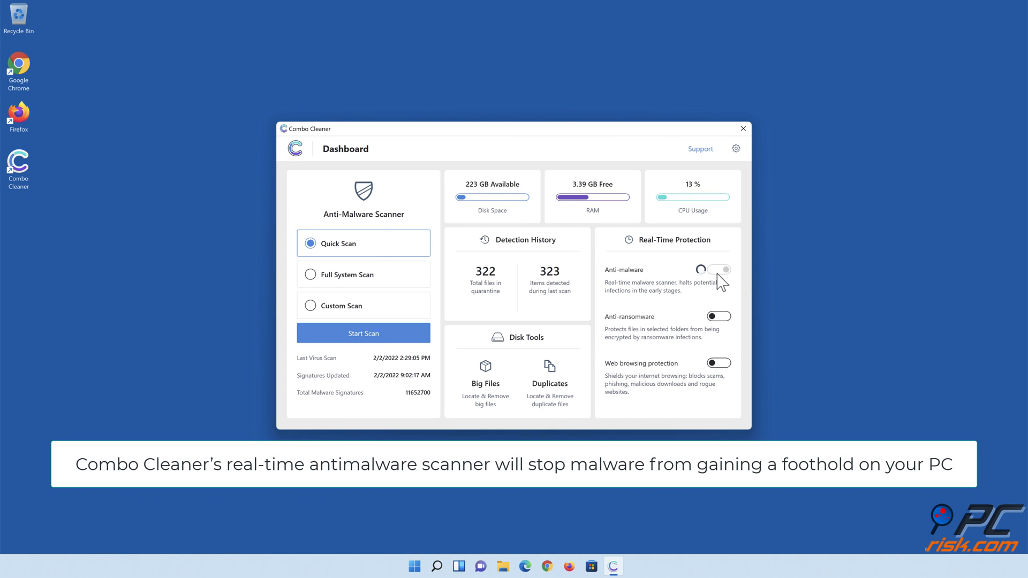
left_click(719, 270)
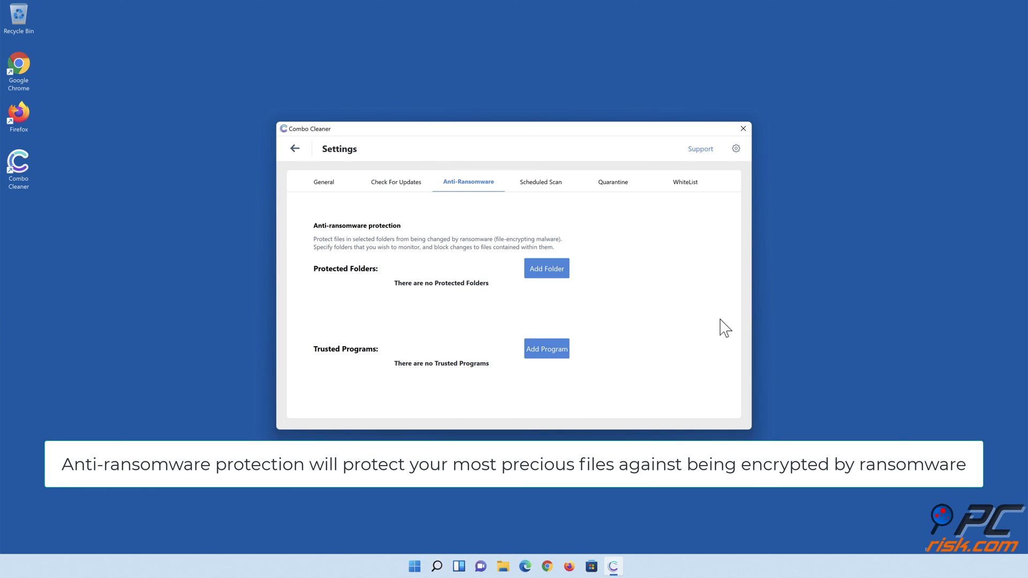
mouse_move(550, 281)
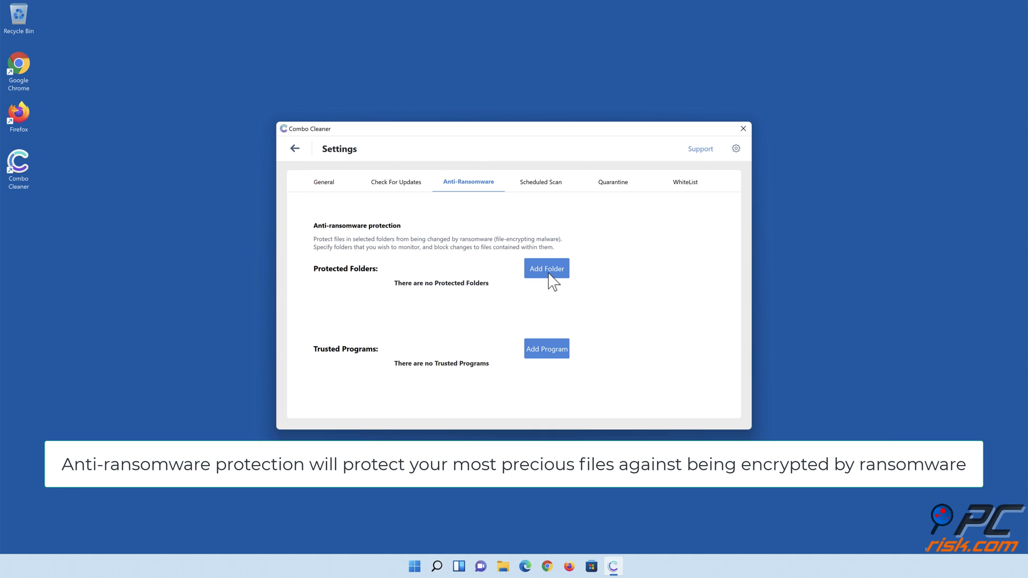
Step: Add the Libraries > Documents folder to ransomware-protected folders and return to the dashboard
left_click(546, 268)
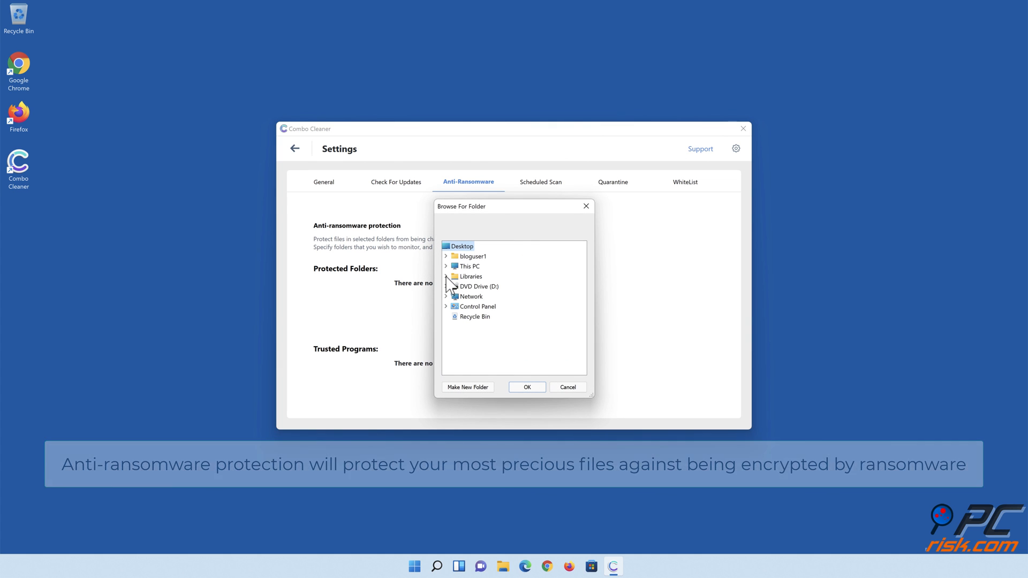
left_click(446, 276)
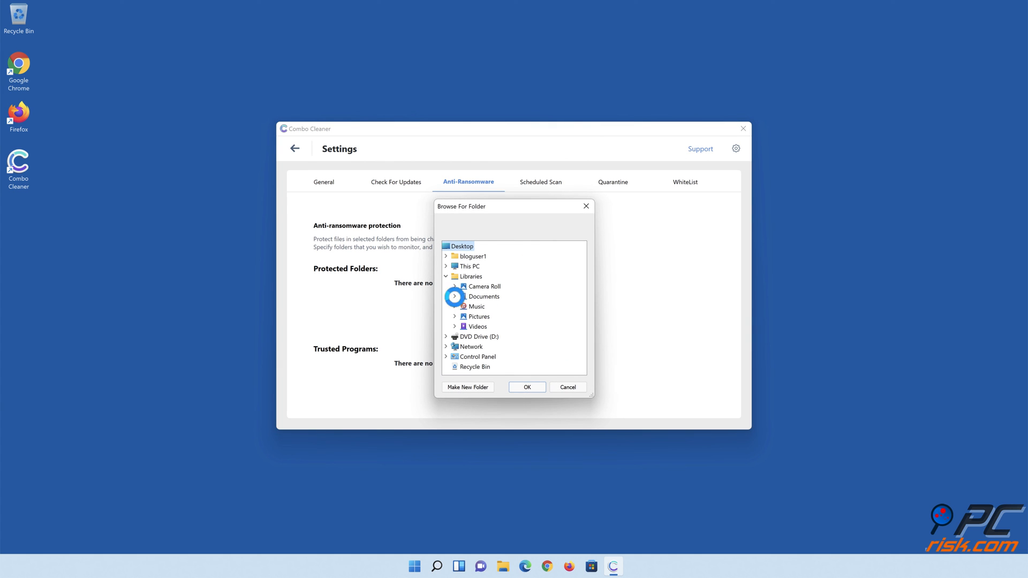
left_click(484, 297)
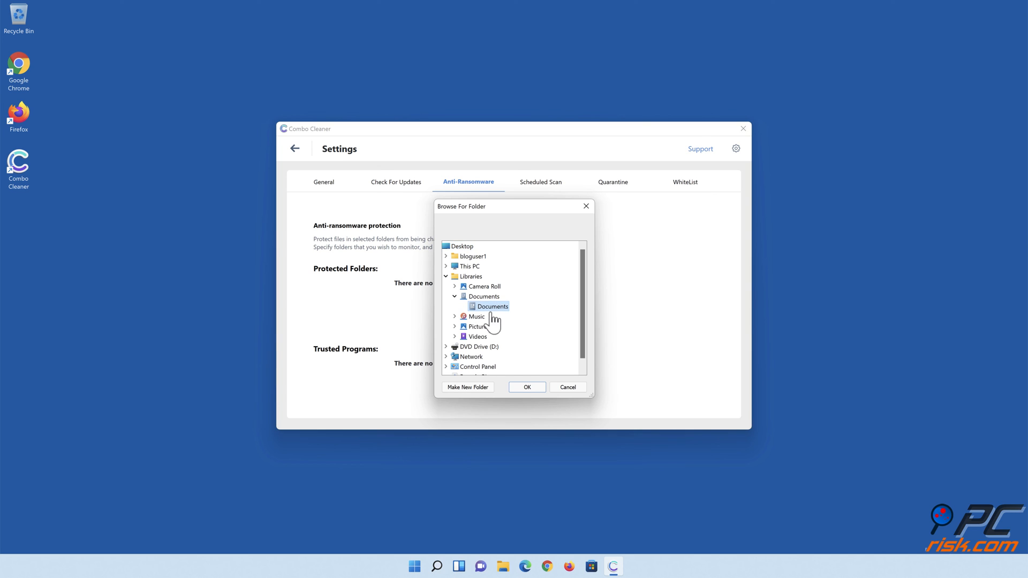
left_click(527, 387)
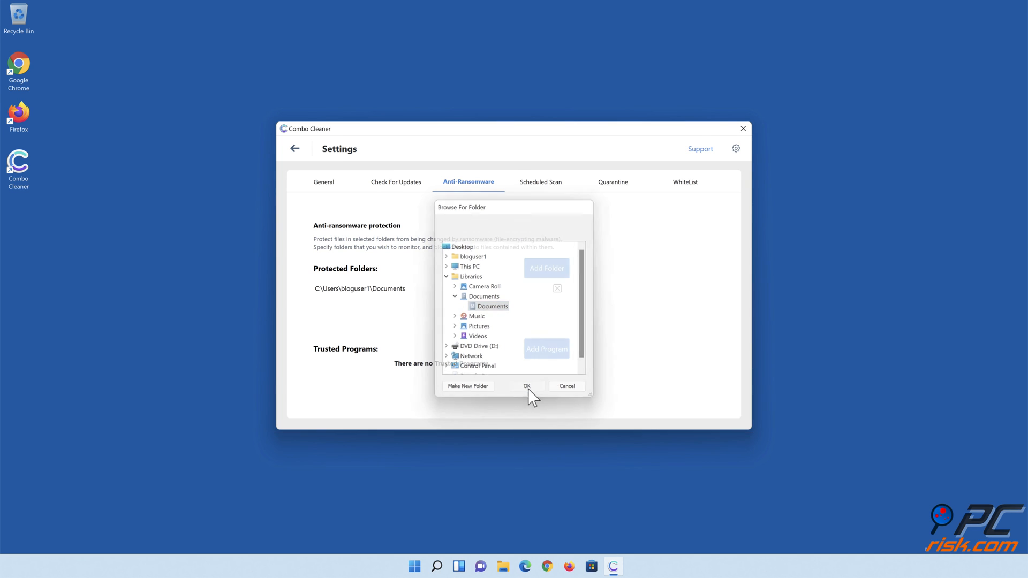
left_click(528, 385)
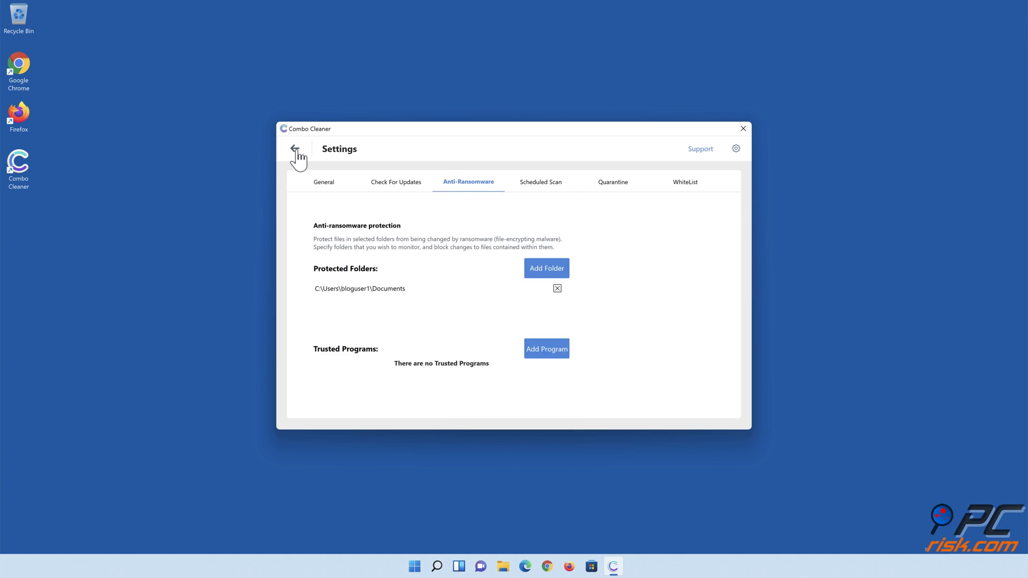
left_click(296, 151)
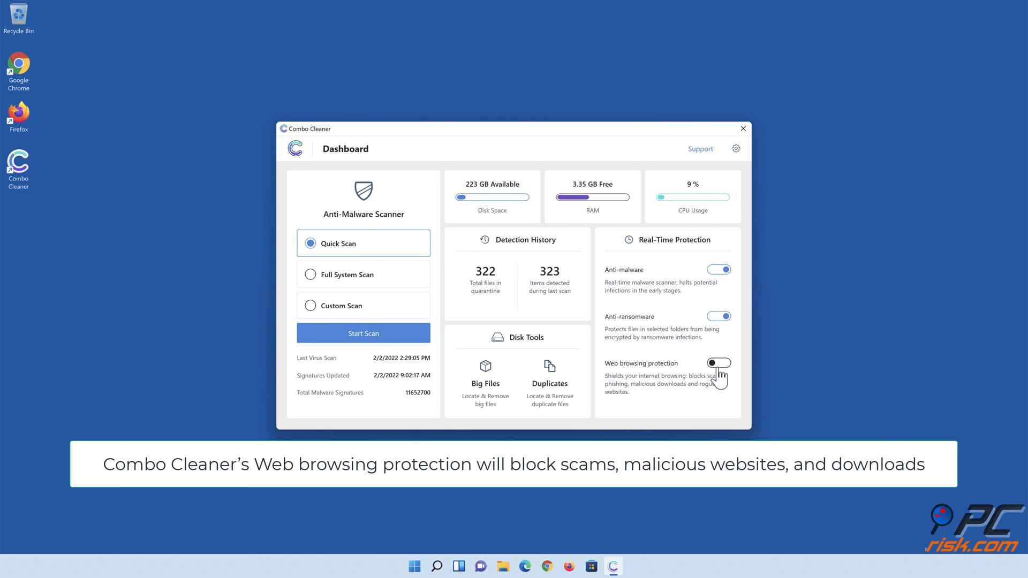
Step: Switch on Web browsing protection on the dashboard and close Combo Cleaner
left_click(718, 363)
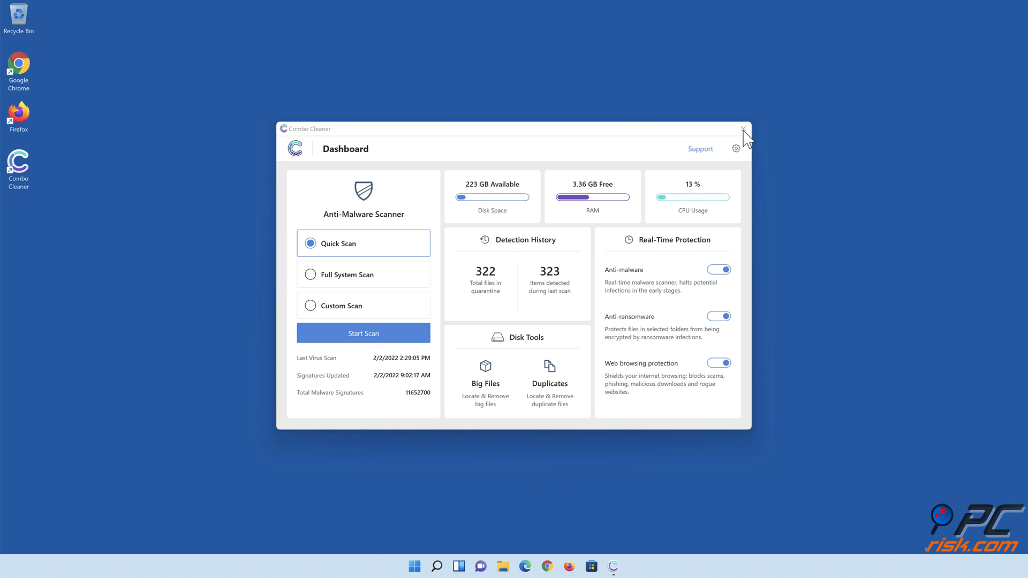
left_click(743, 128)
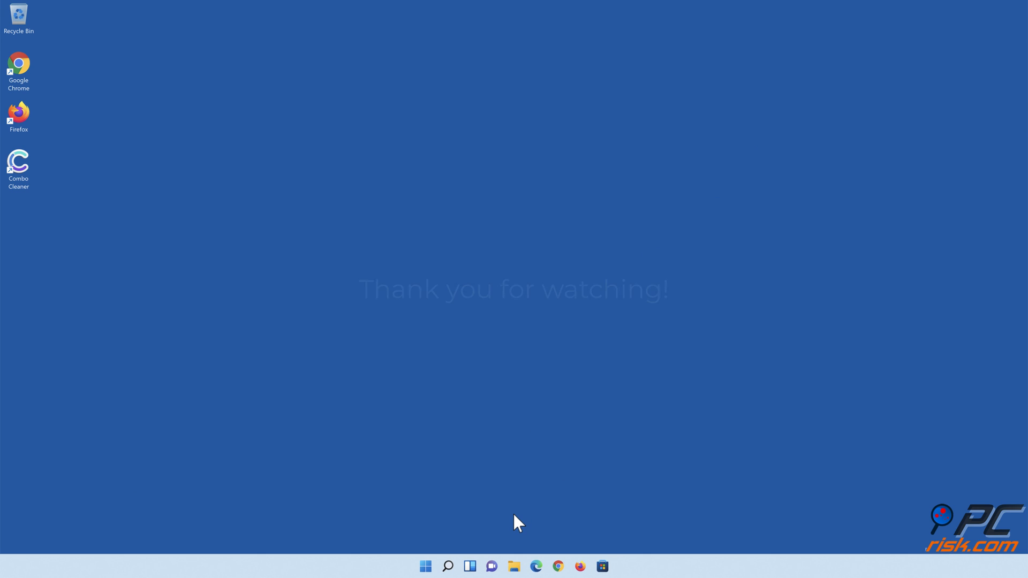